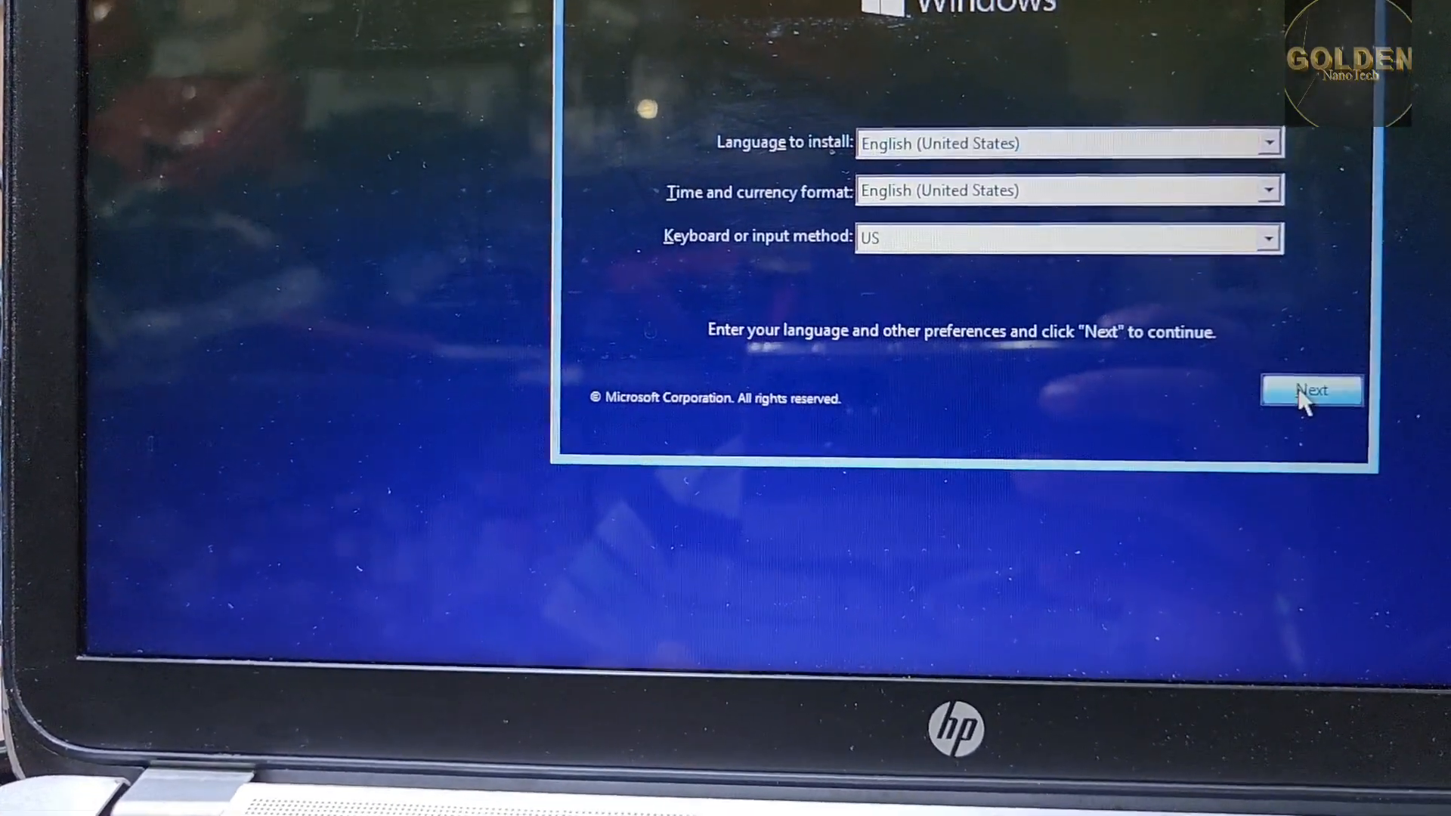
Step: Keep English (United States) preferences and accept the Windows license terms
click(1312, 390)
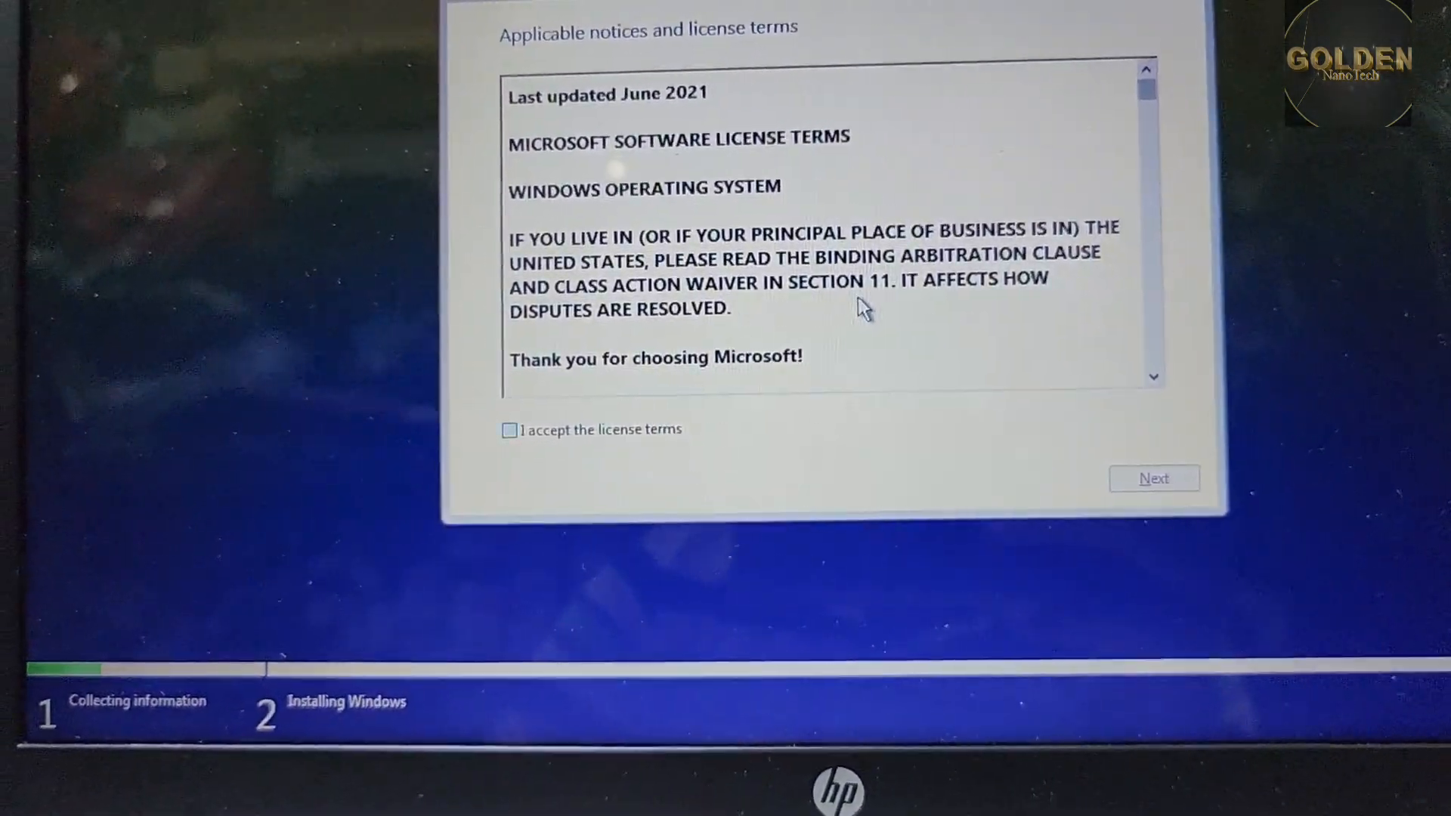
click(1154, 479)
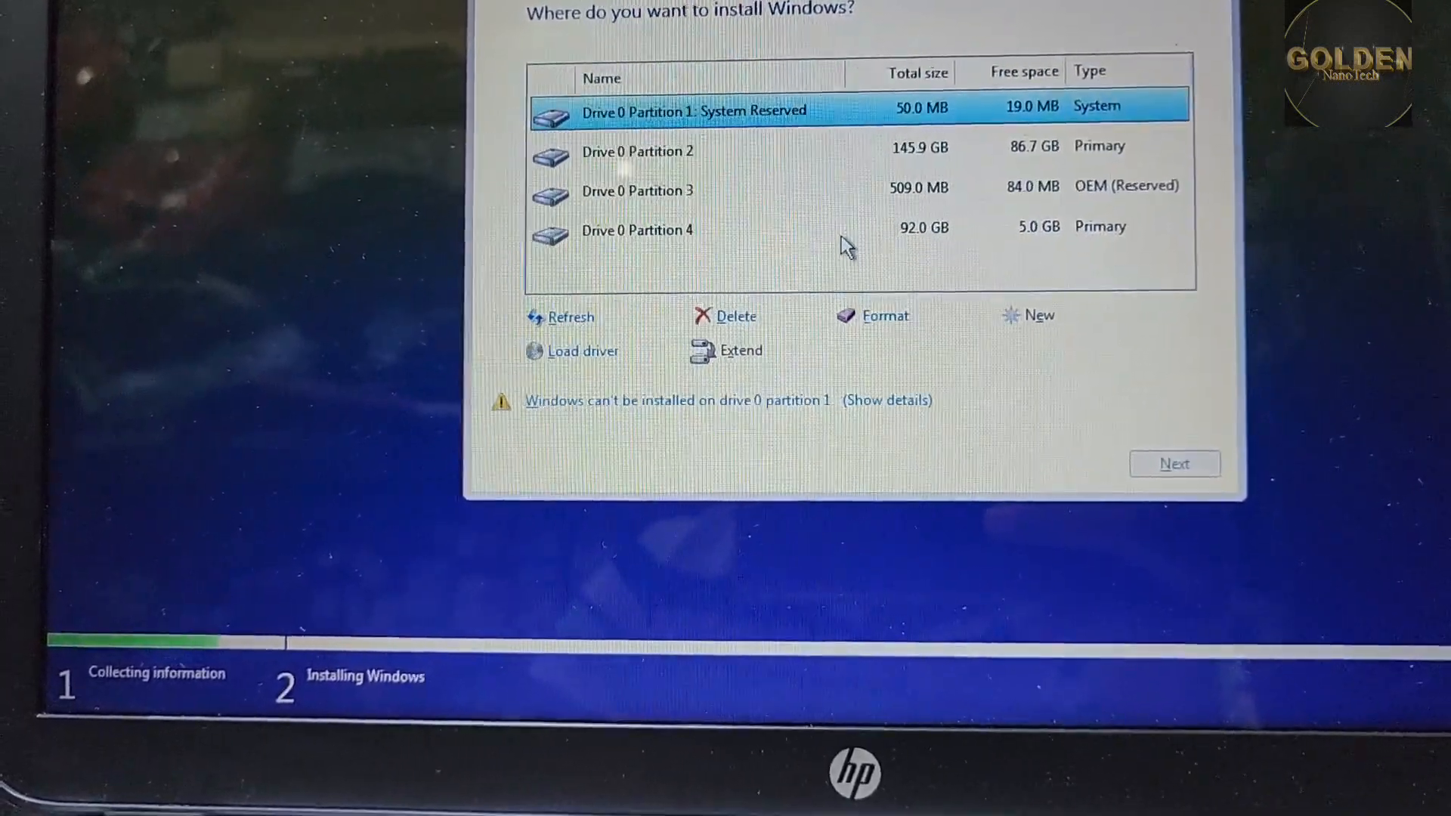
Step: Delete the 145.9 GB partition and the System Reserved partition on drive 0
click(637, 151)
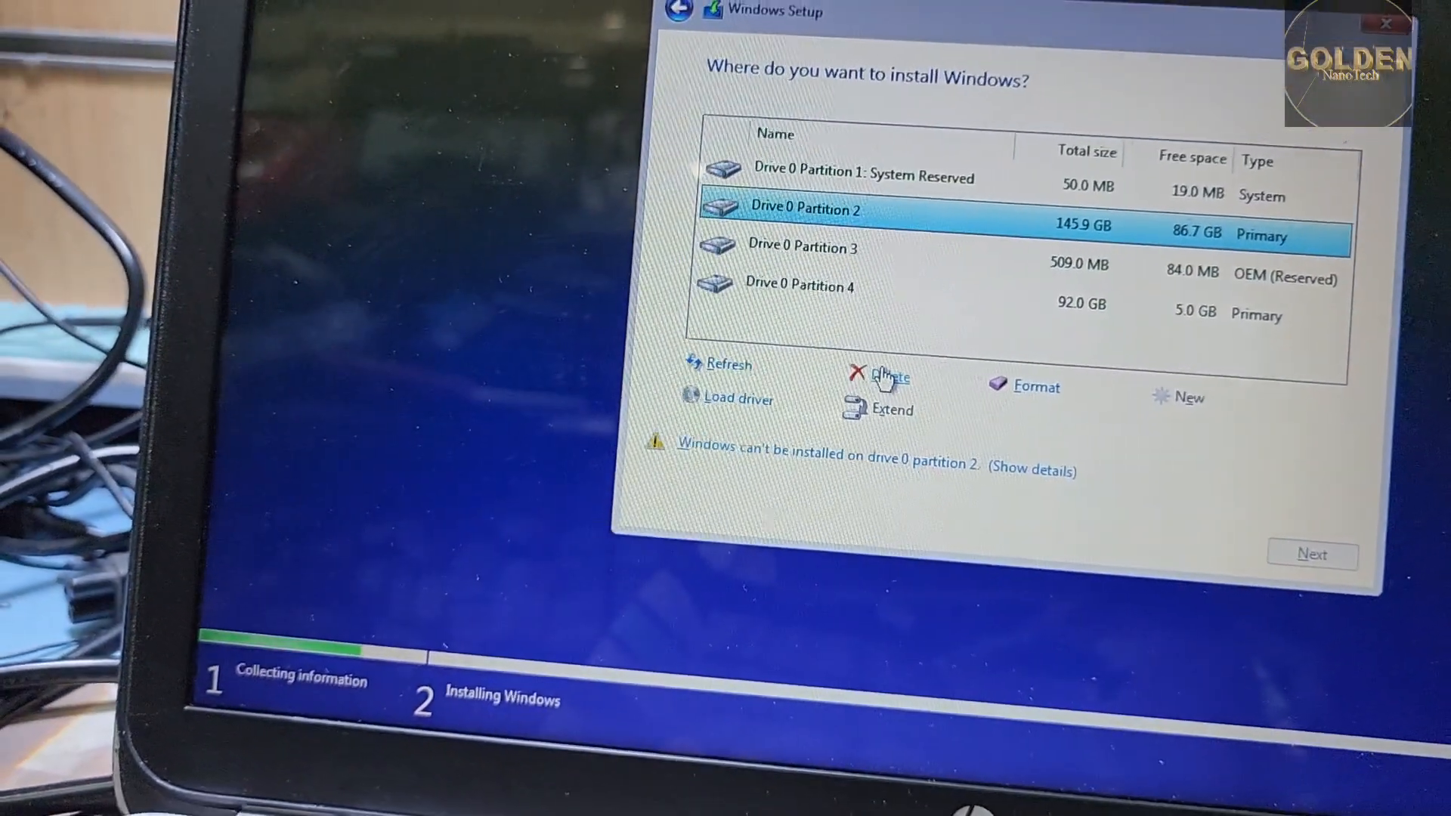
click(890, 377)
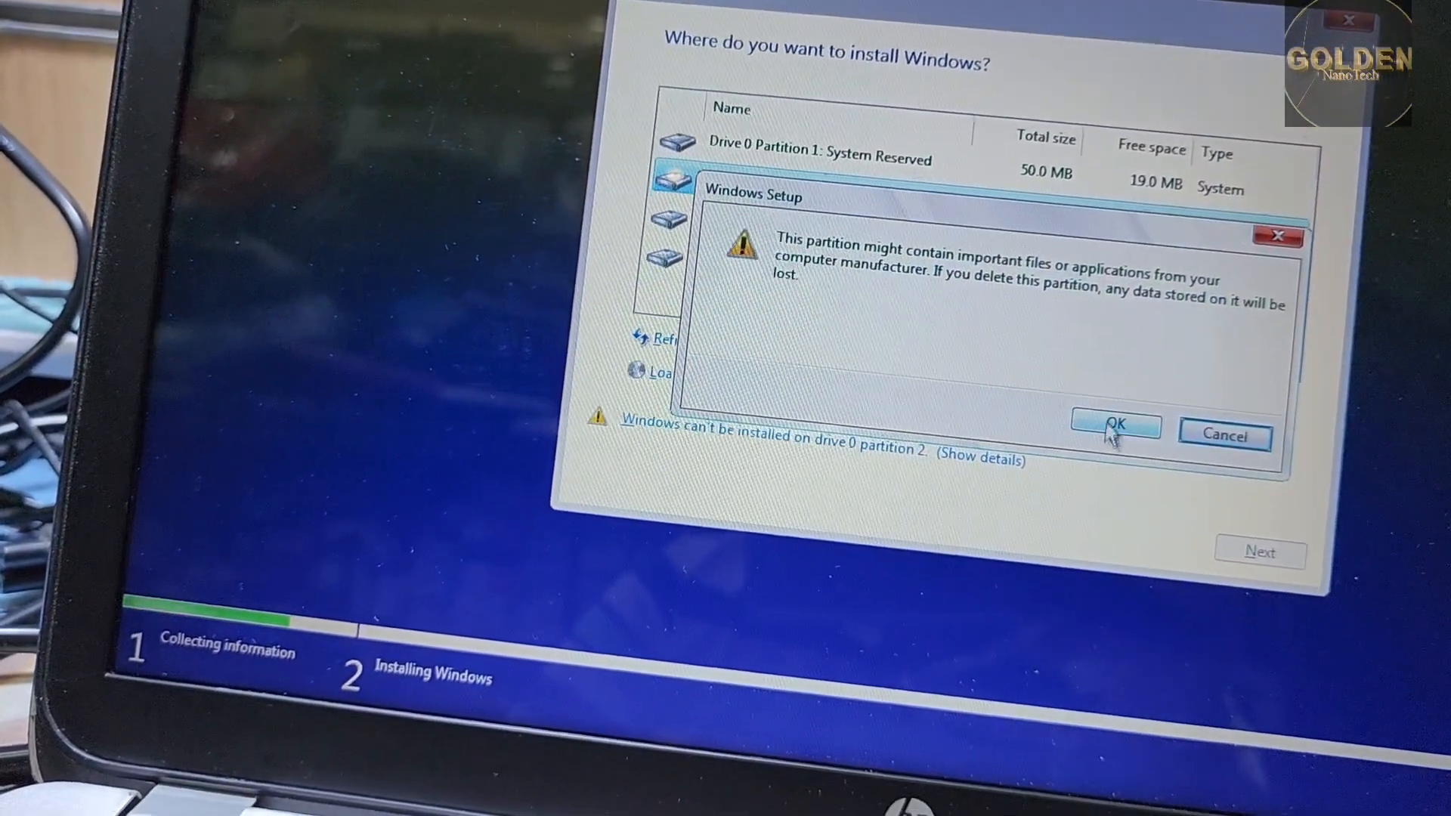
click(1116, 424)
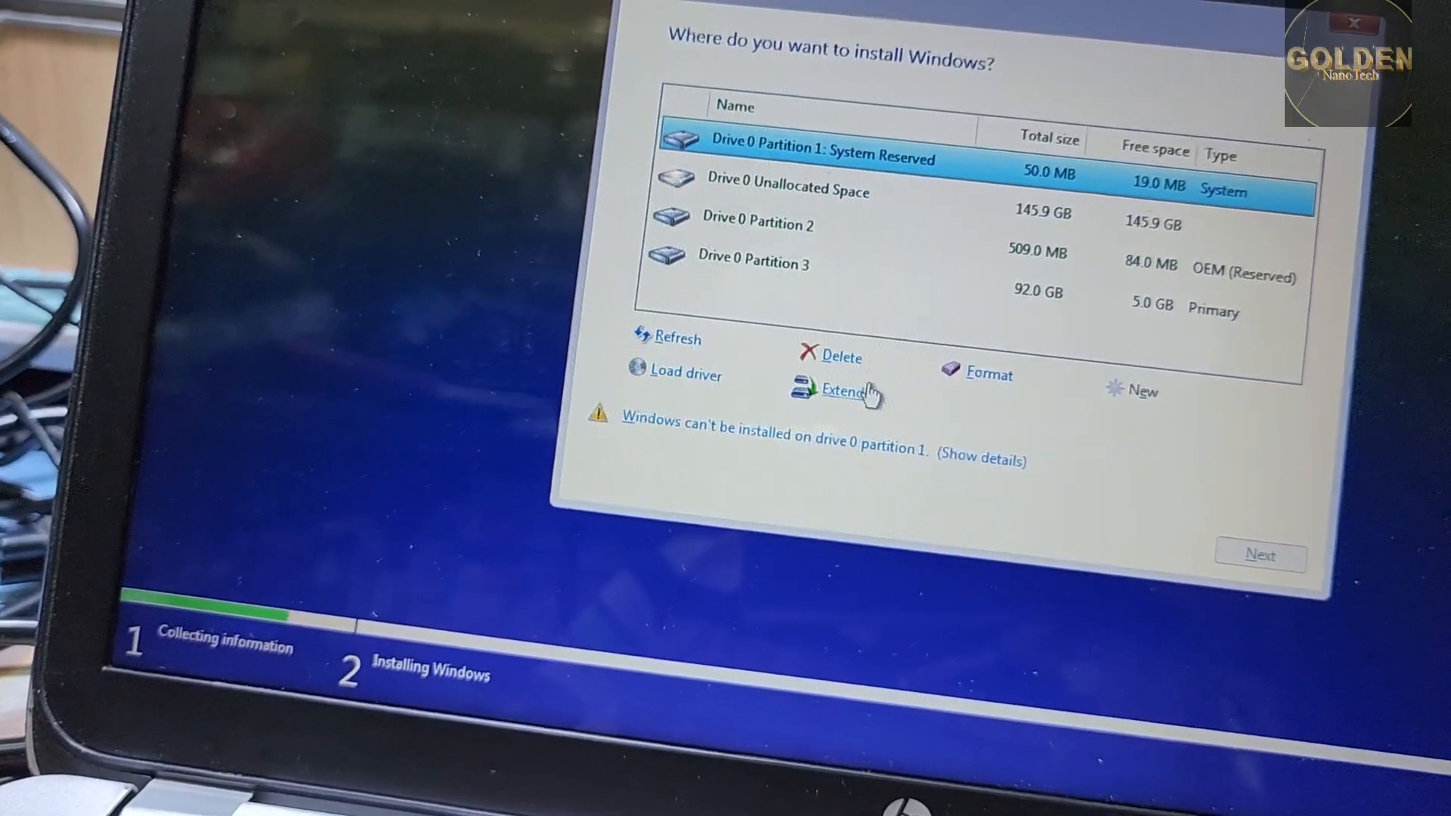
click(839, 357)
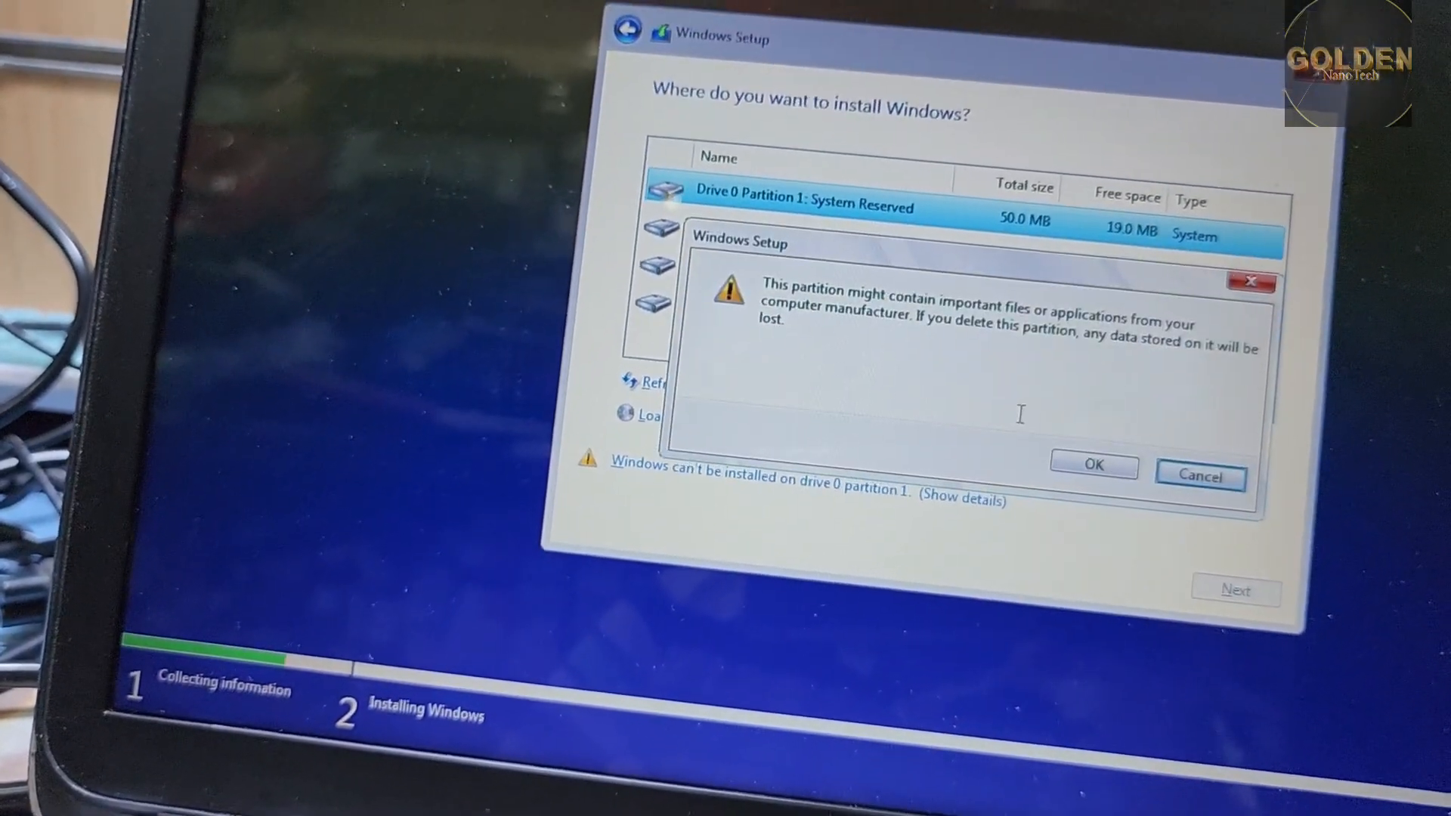
click(1093, 464)
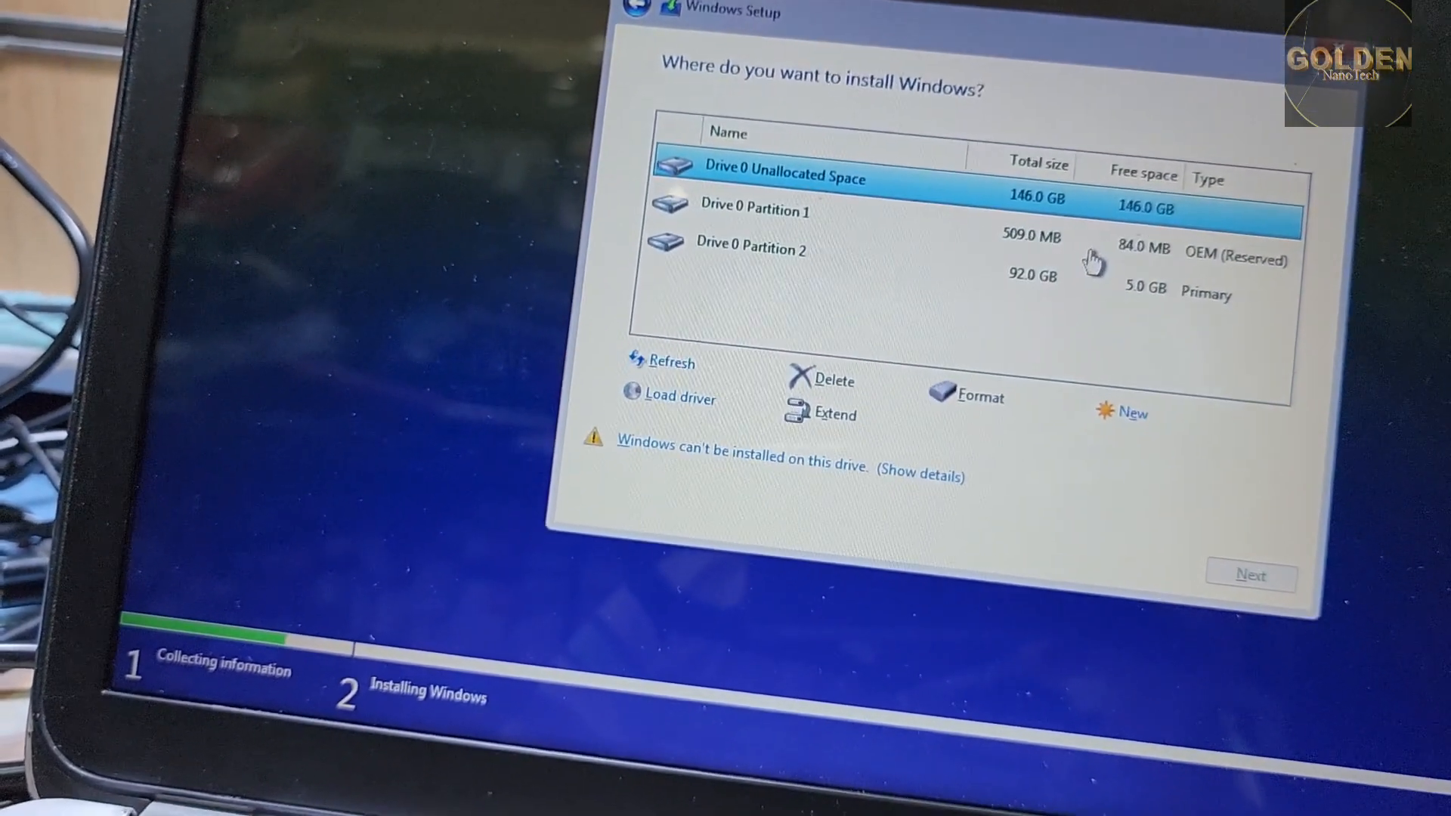
Step: Delete the 509 MB OEM partition, leaving 146.5 GB unallocated beside the 92 GB drive
click(759, 235)
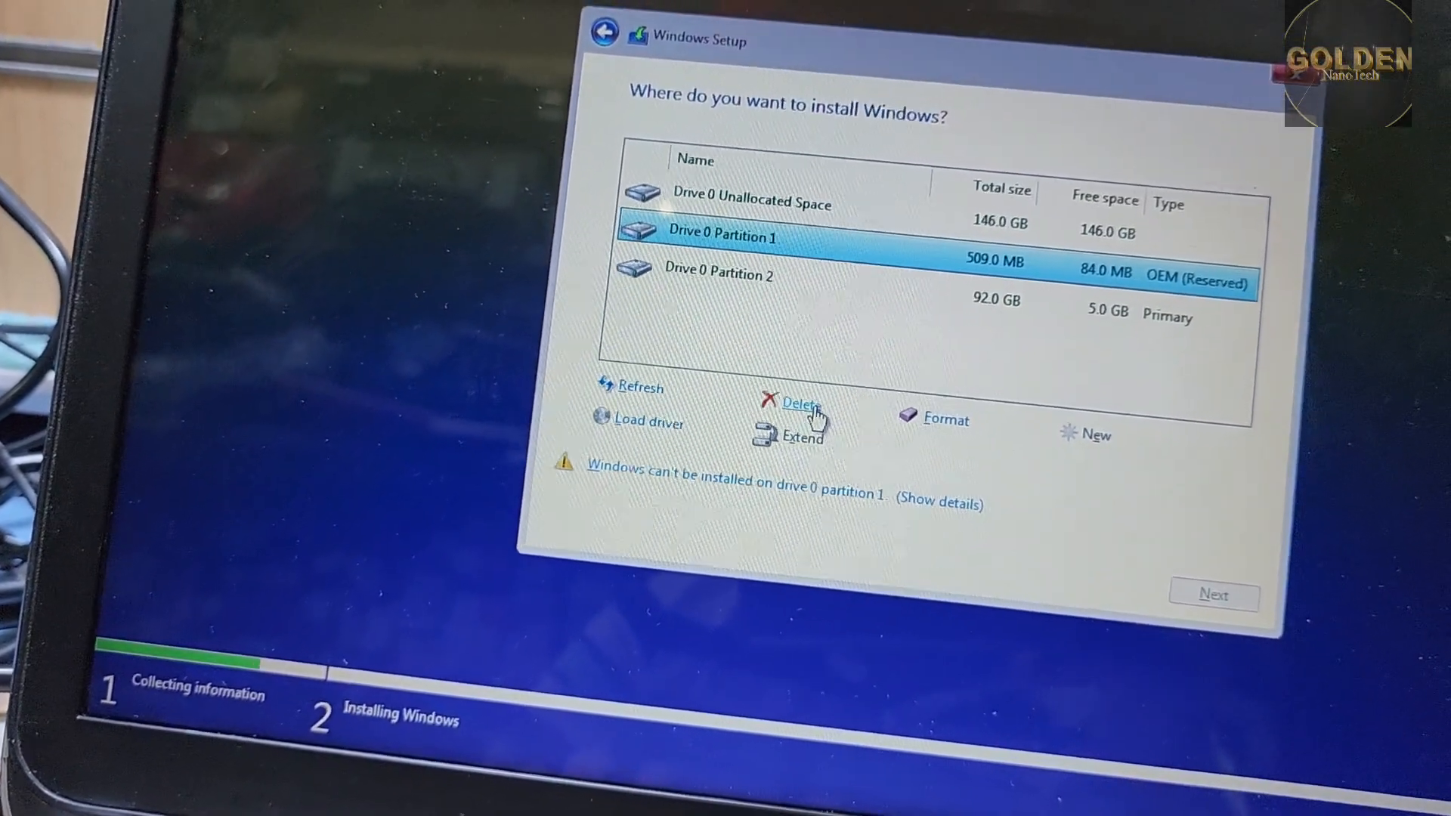
click(801, 402)
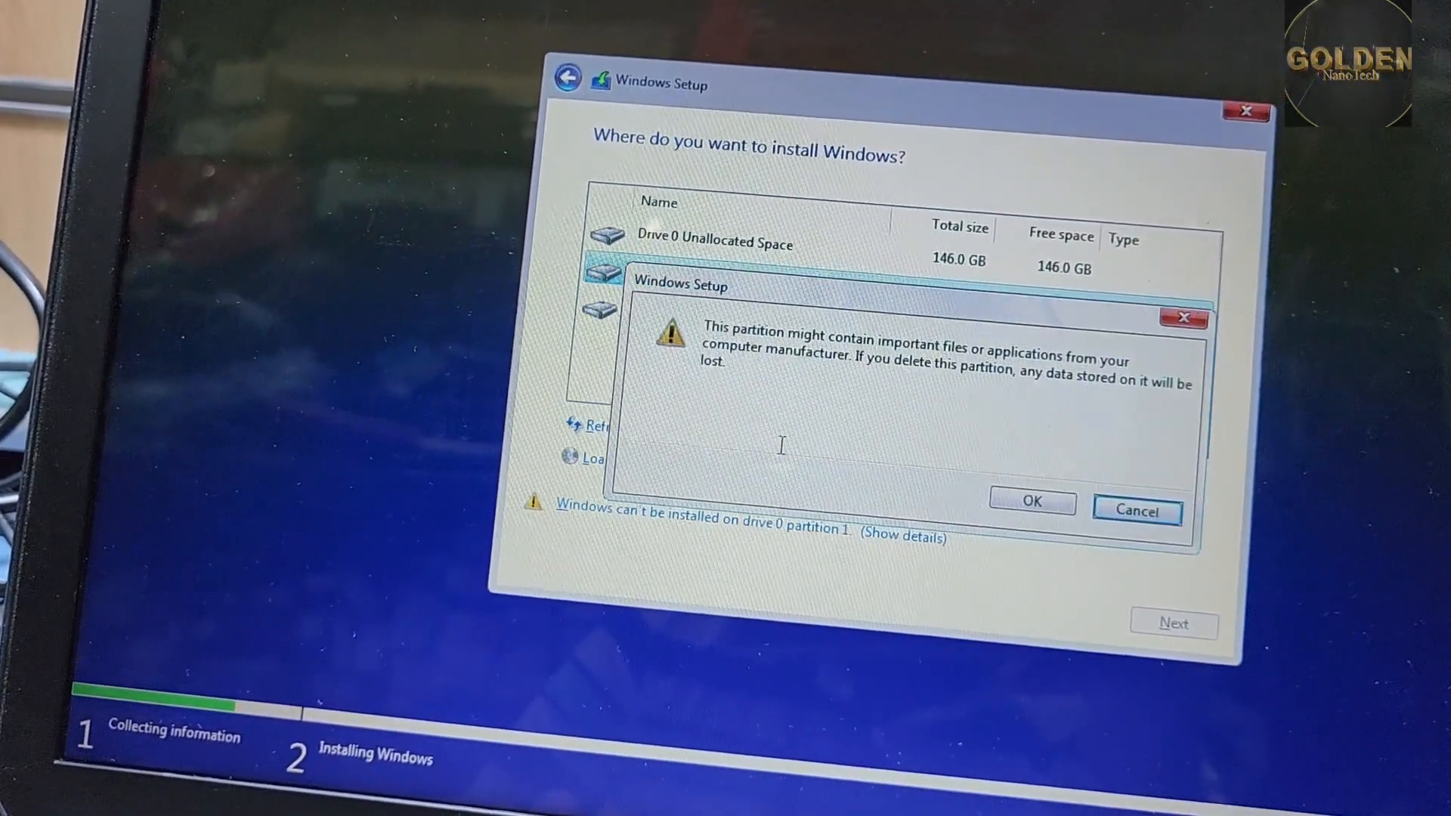
click(1030, 502)
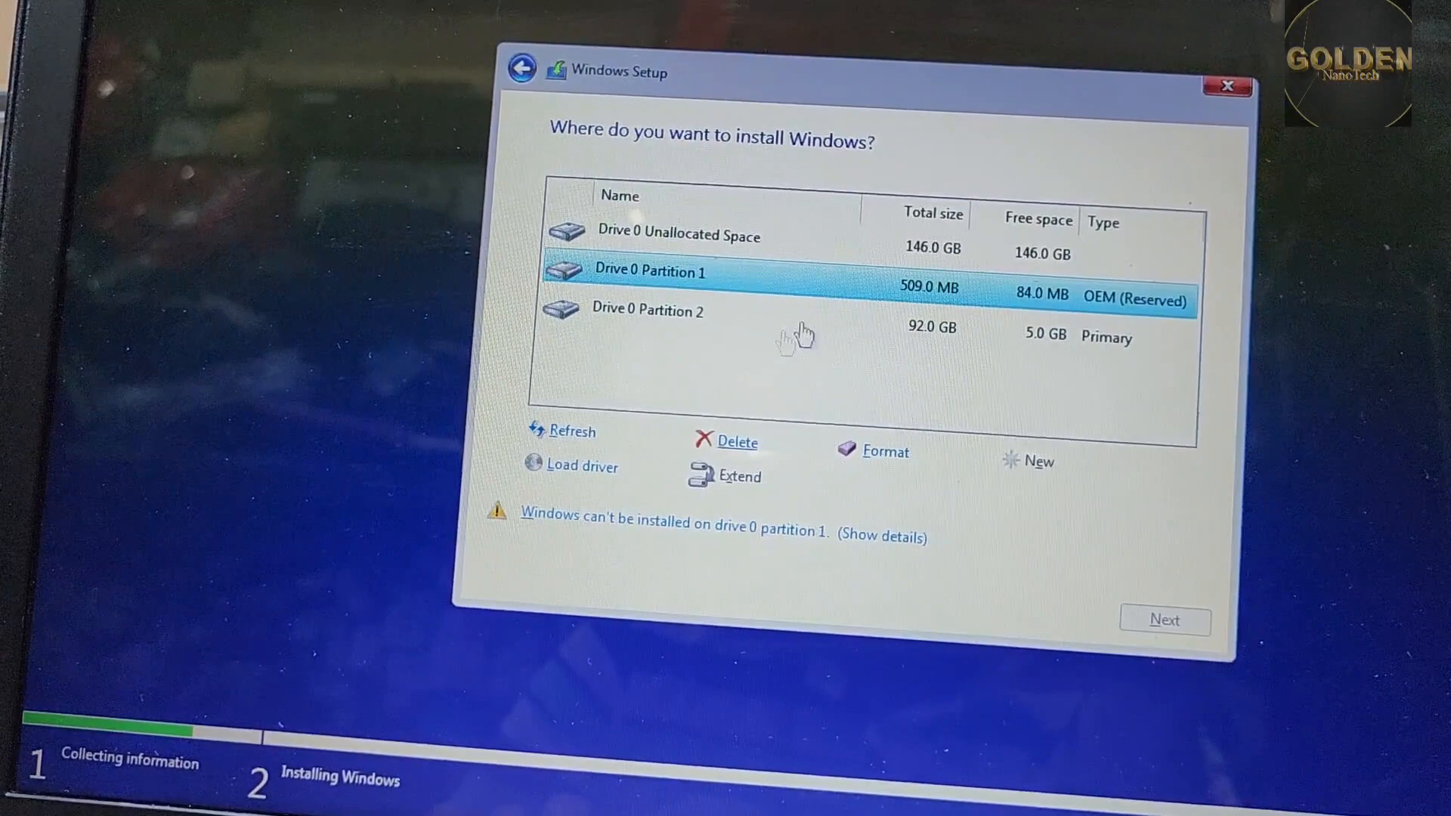
click(737, 441)
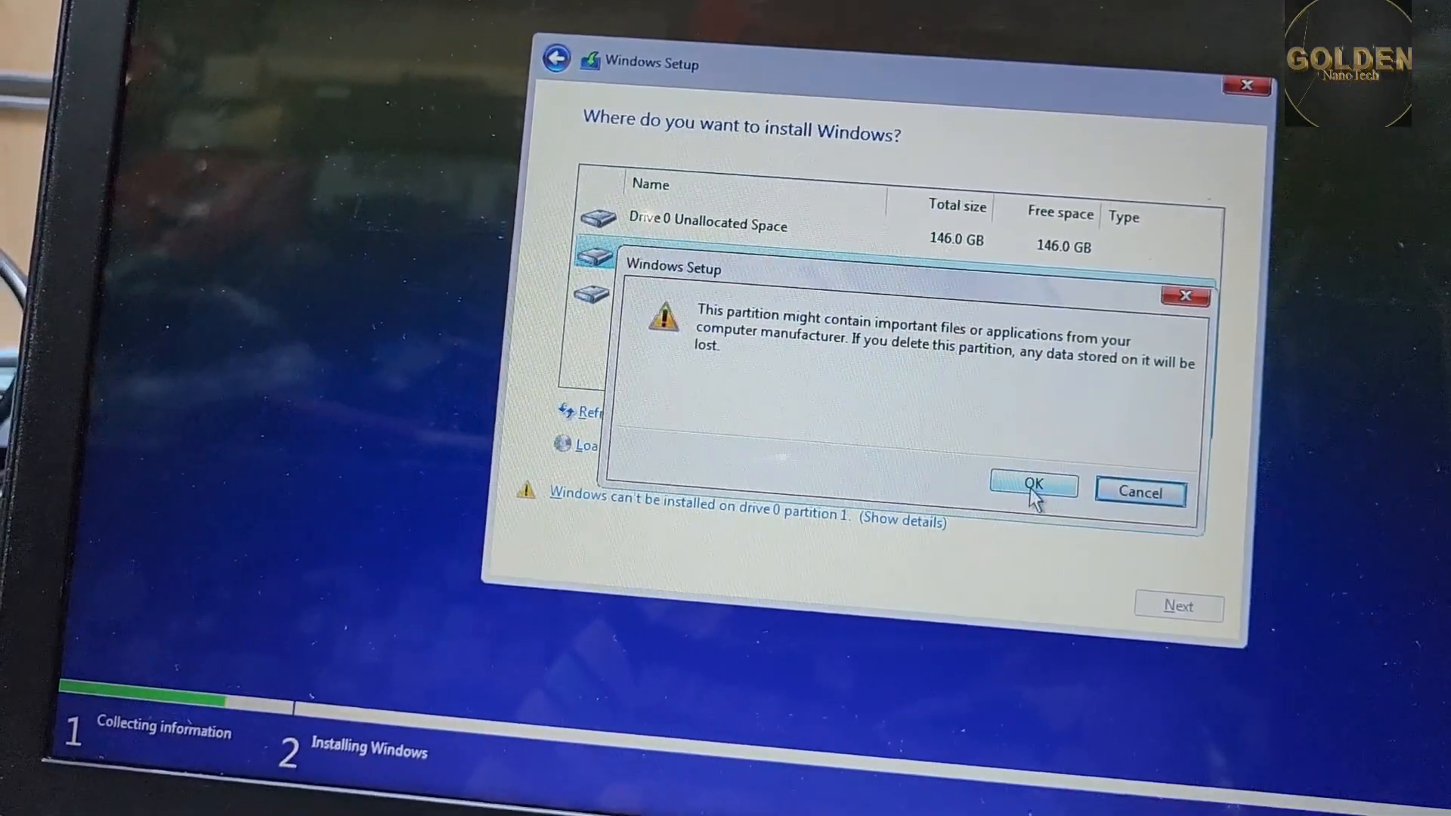
click(1033, 489)
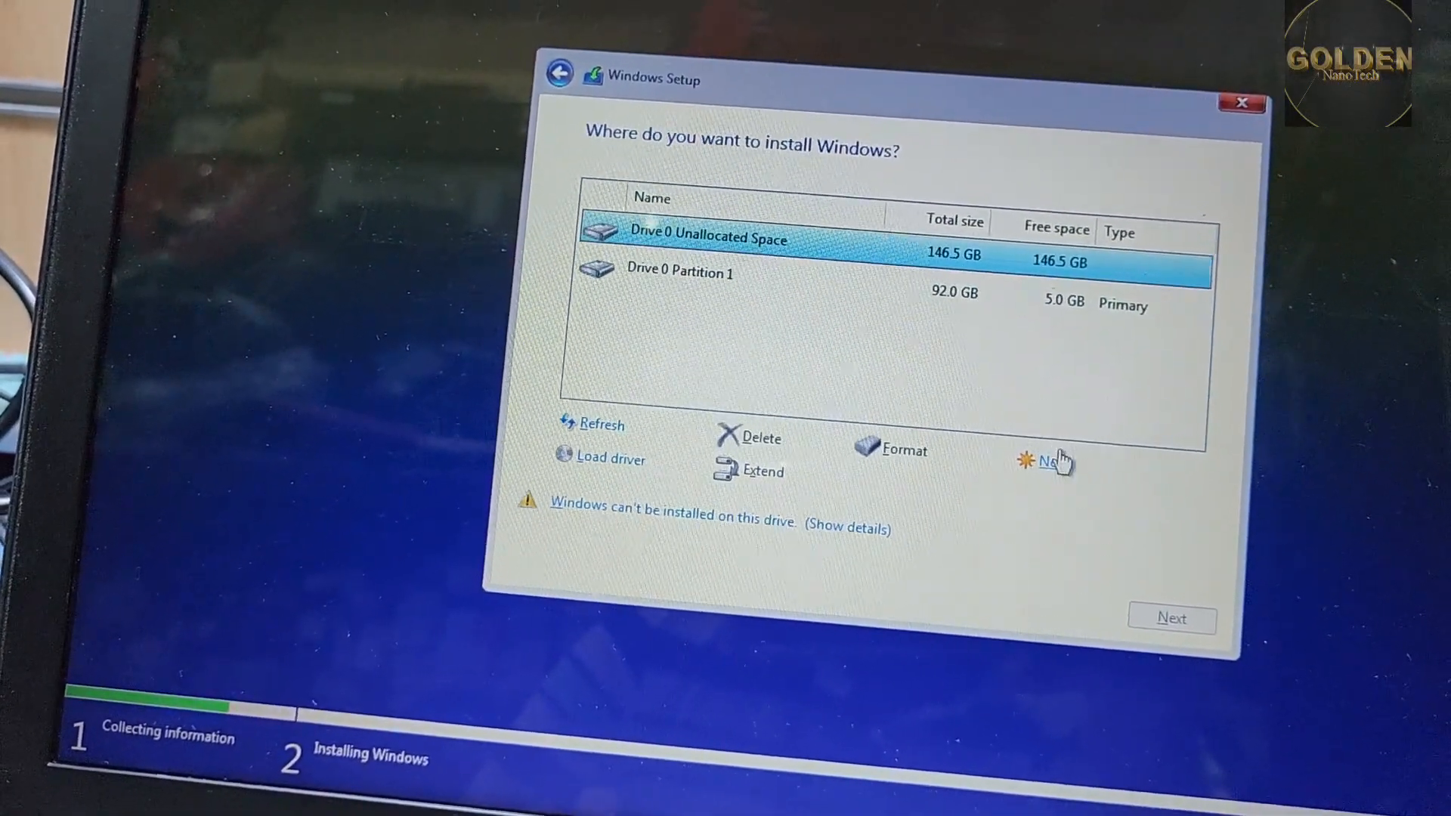
click(1050, 462)
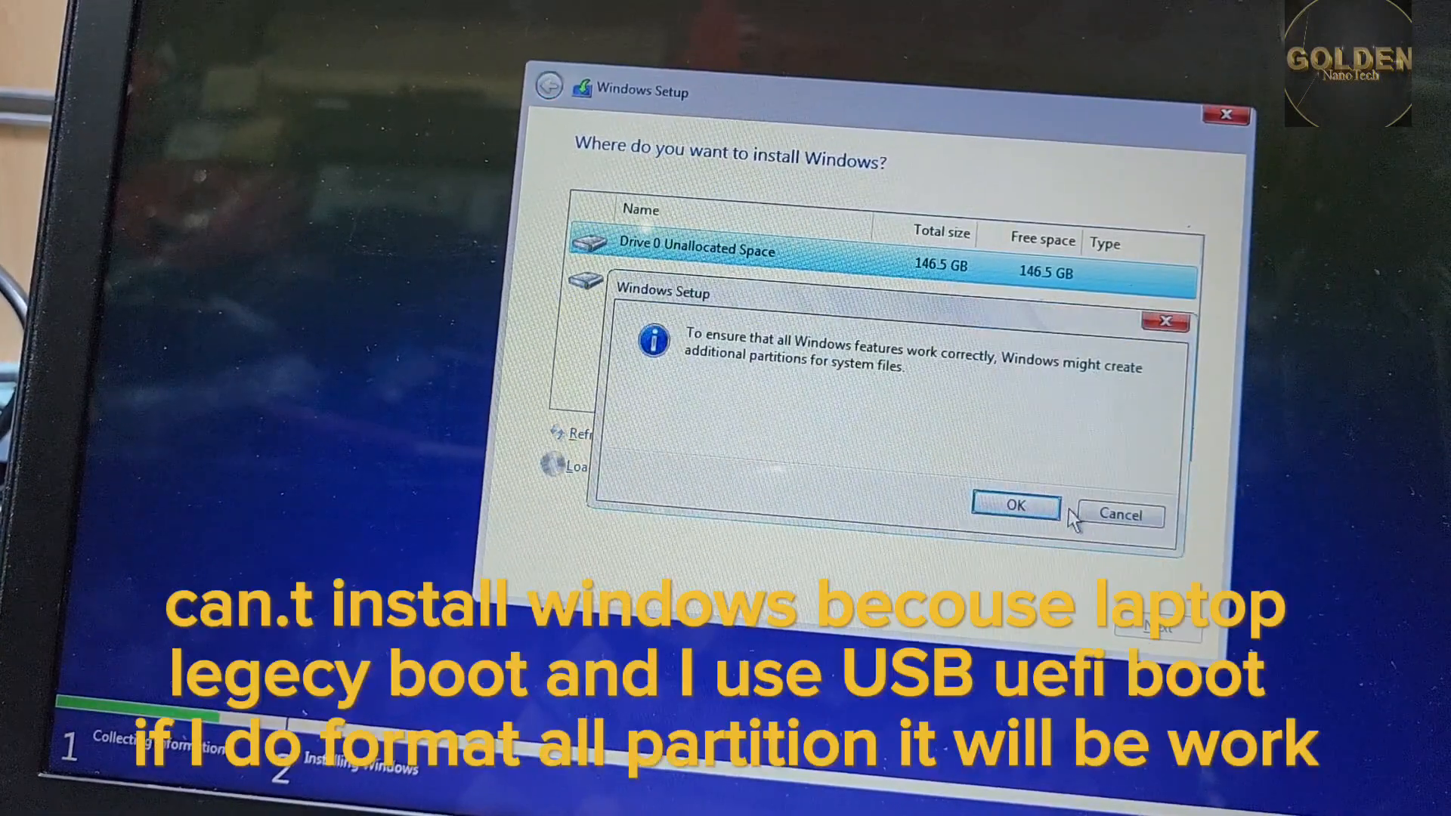
click(1015, 506)
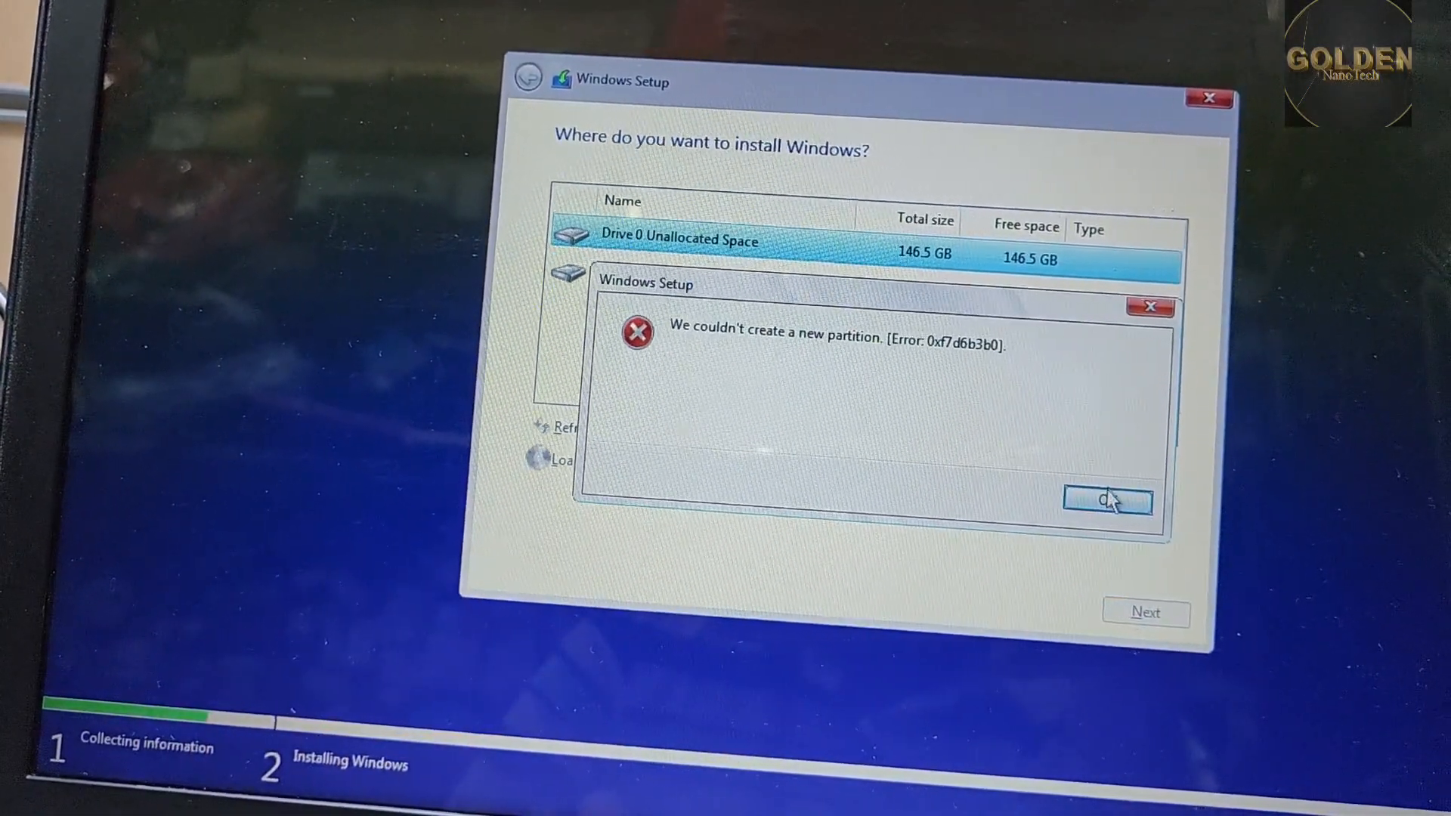
click(1106, 501)
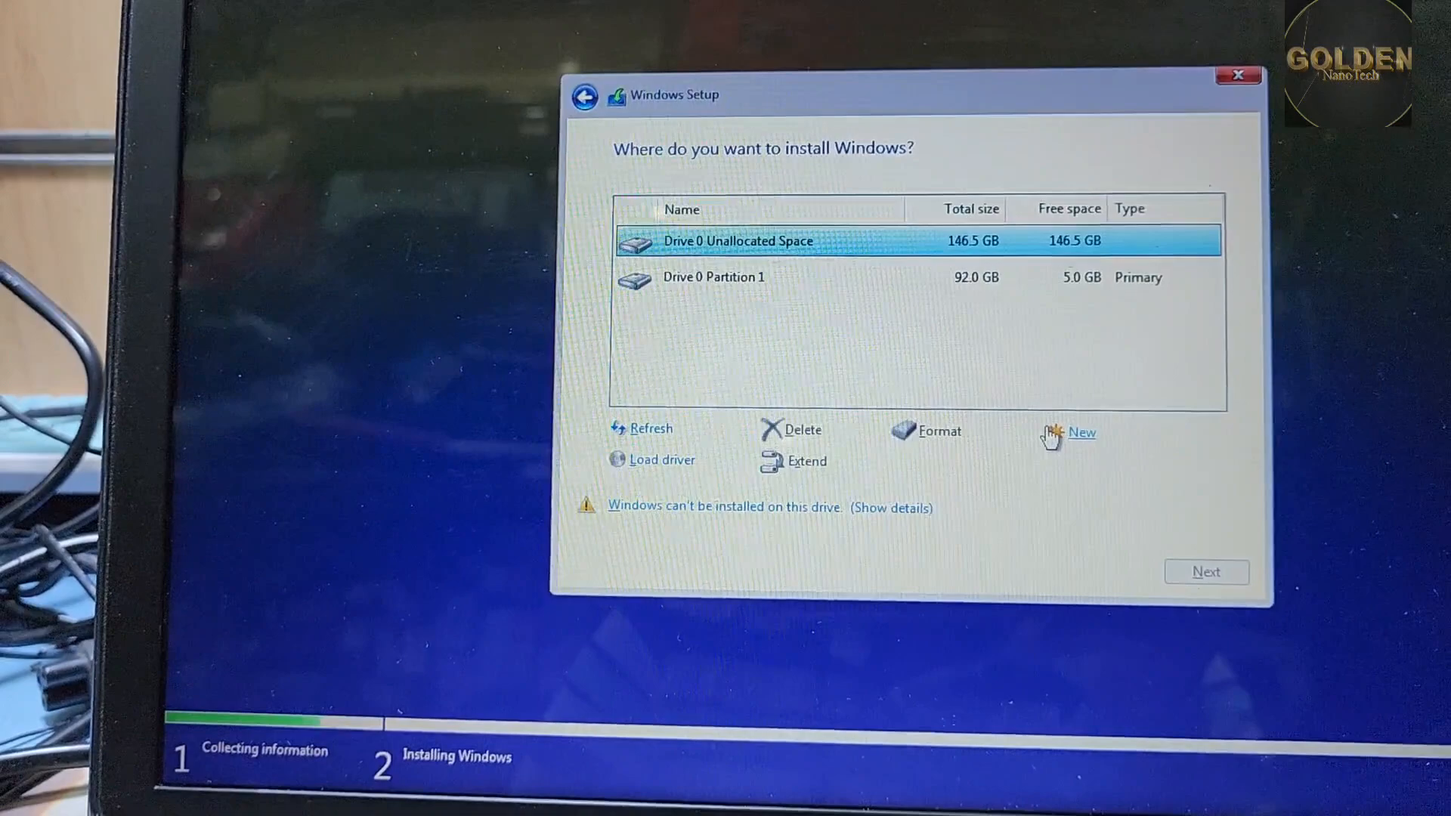
click(1081, 432)
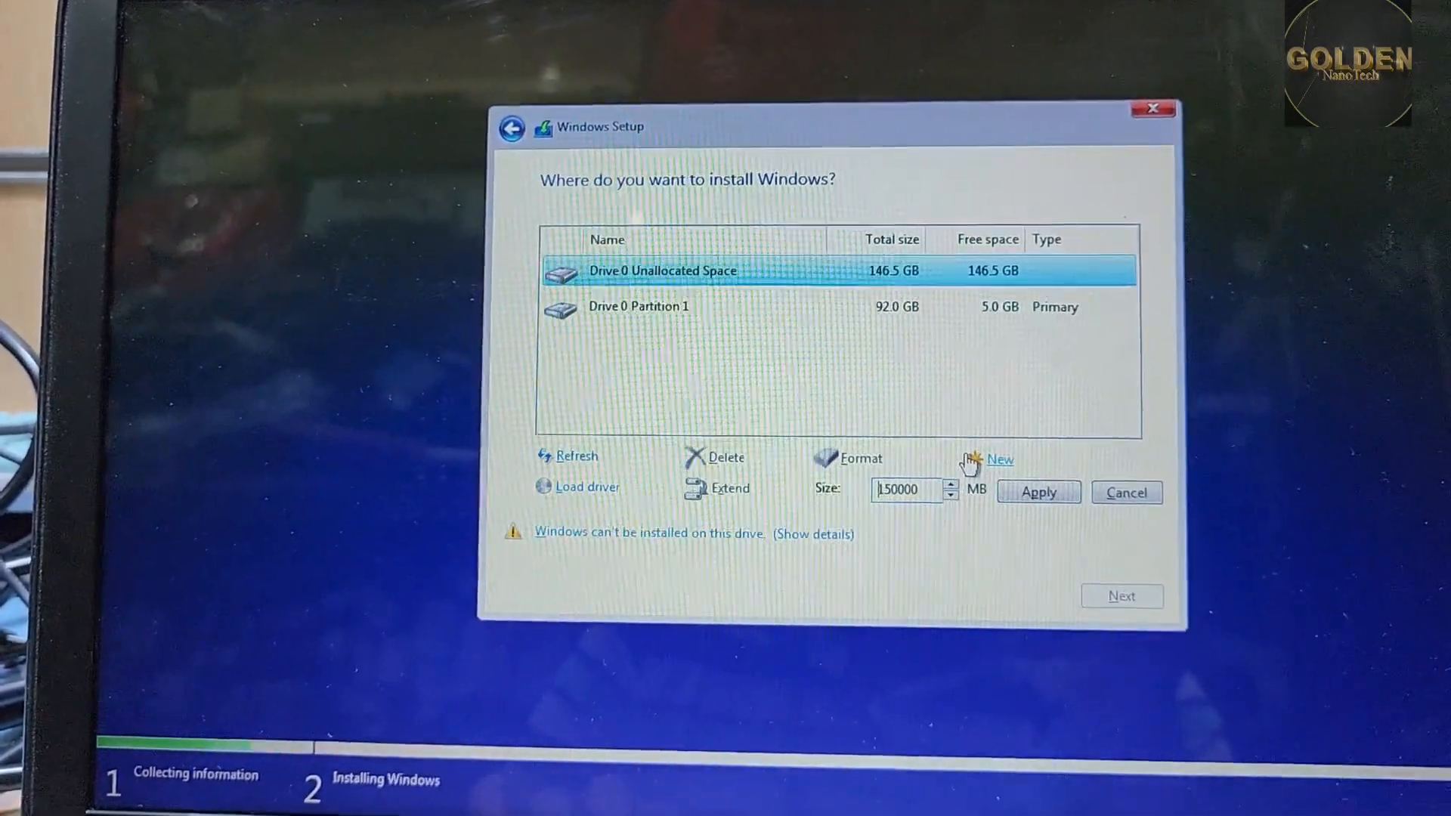
click(1038, 491)
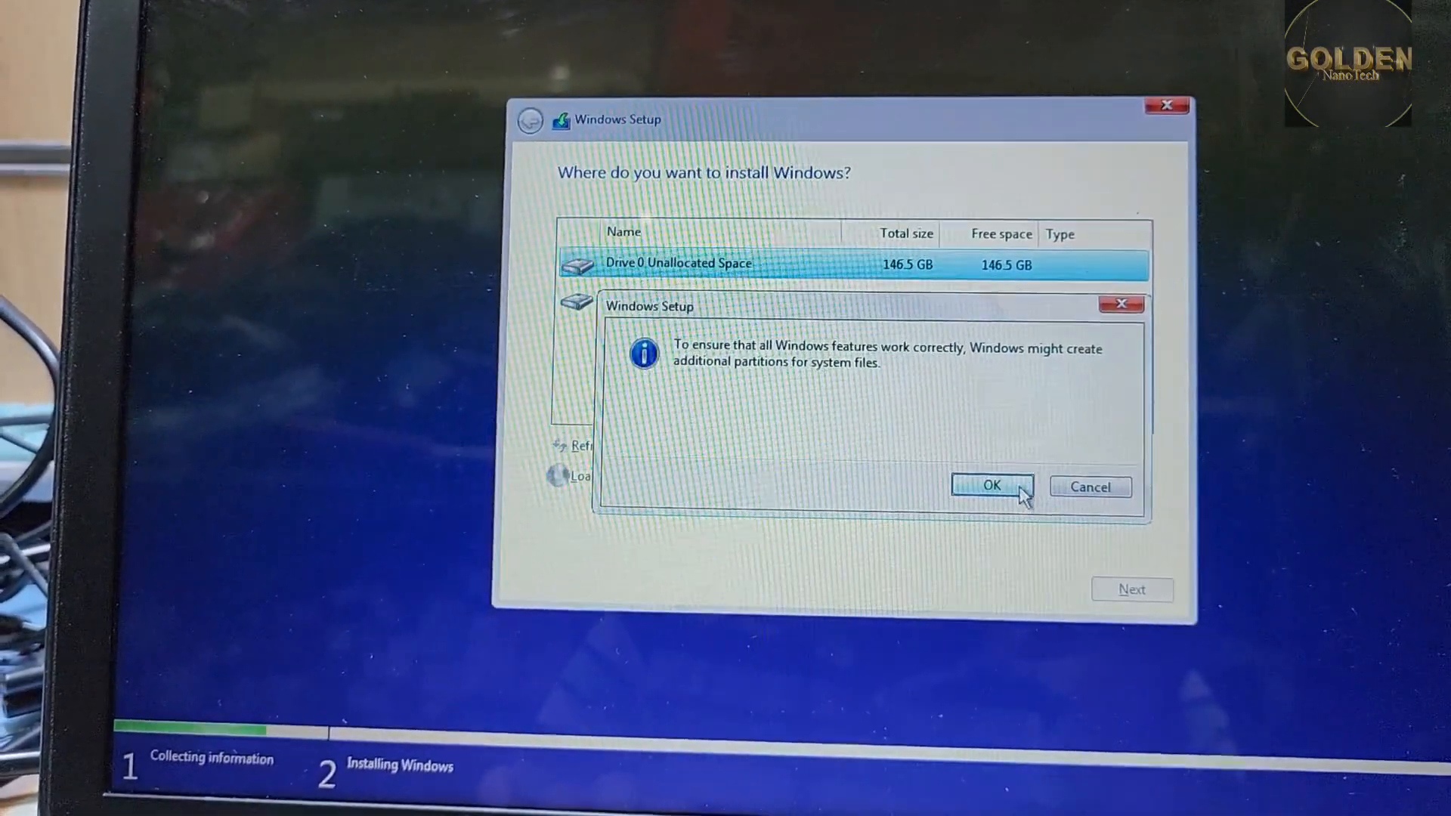
click(990, 487)
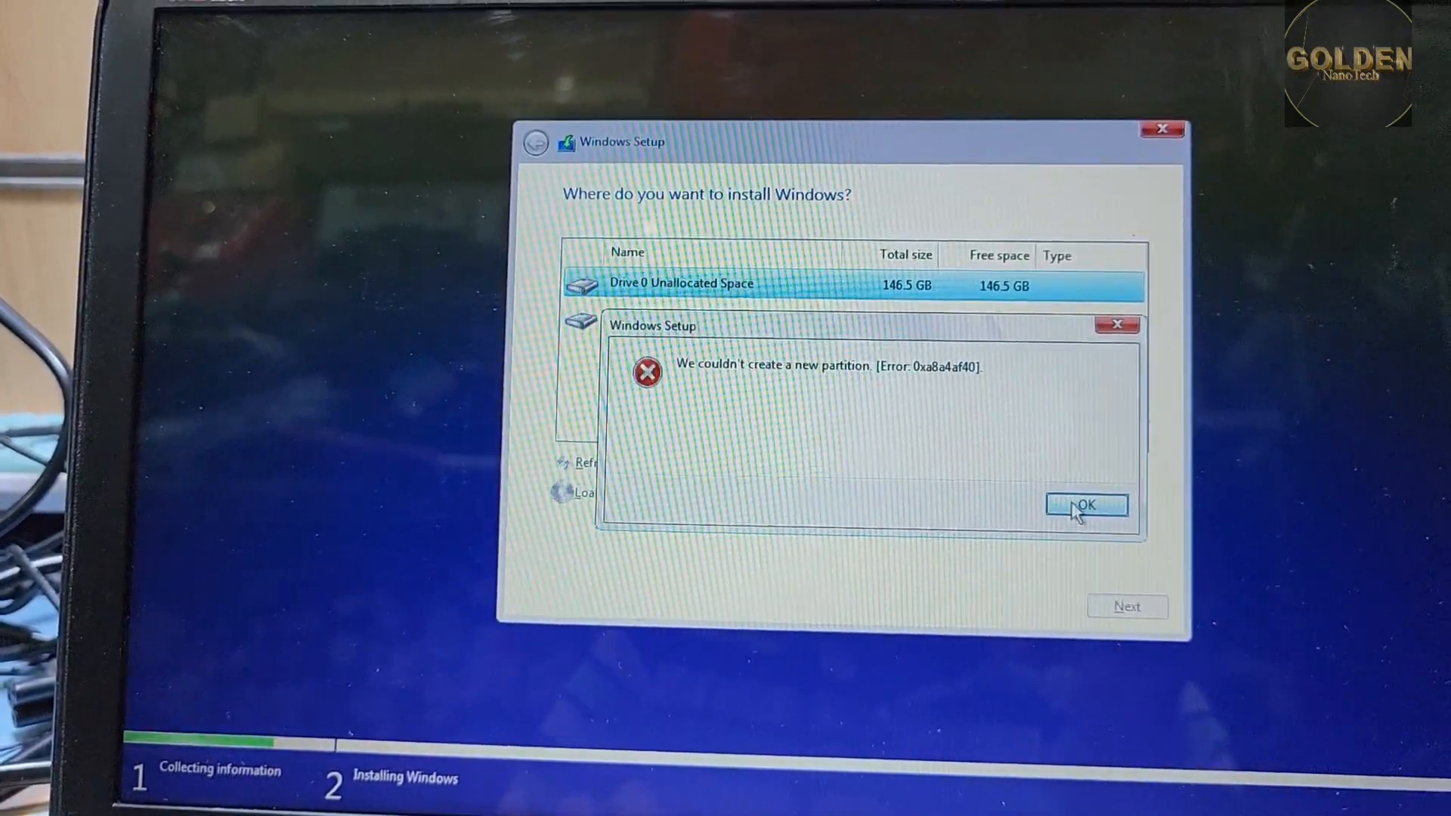
click(1085, 505)
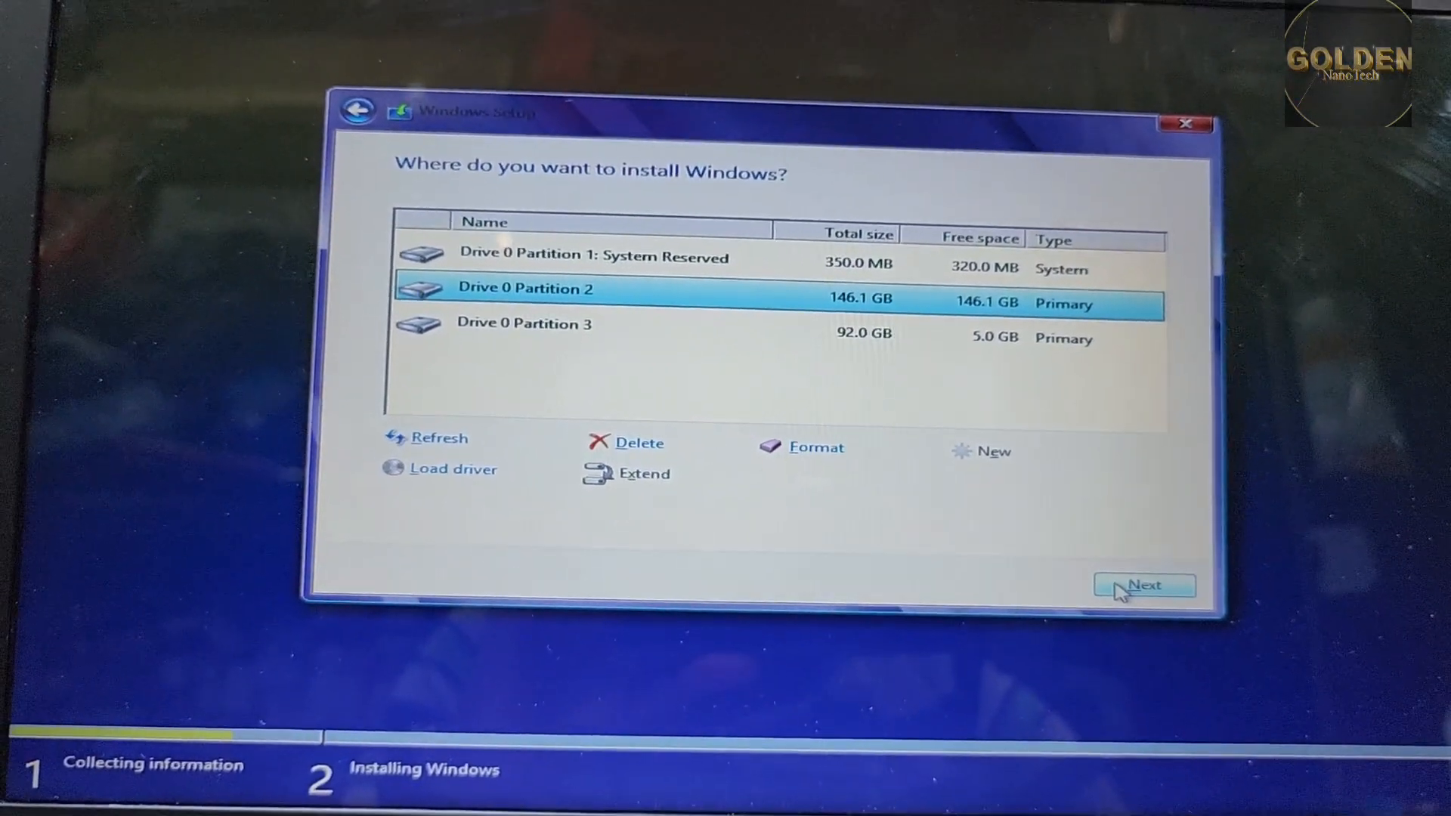
Step: Choose Drive 0 Partition 2 (146.1 GB) as the Windows install location
click(1144, 585)
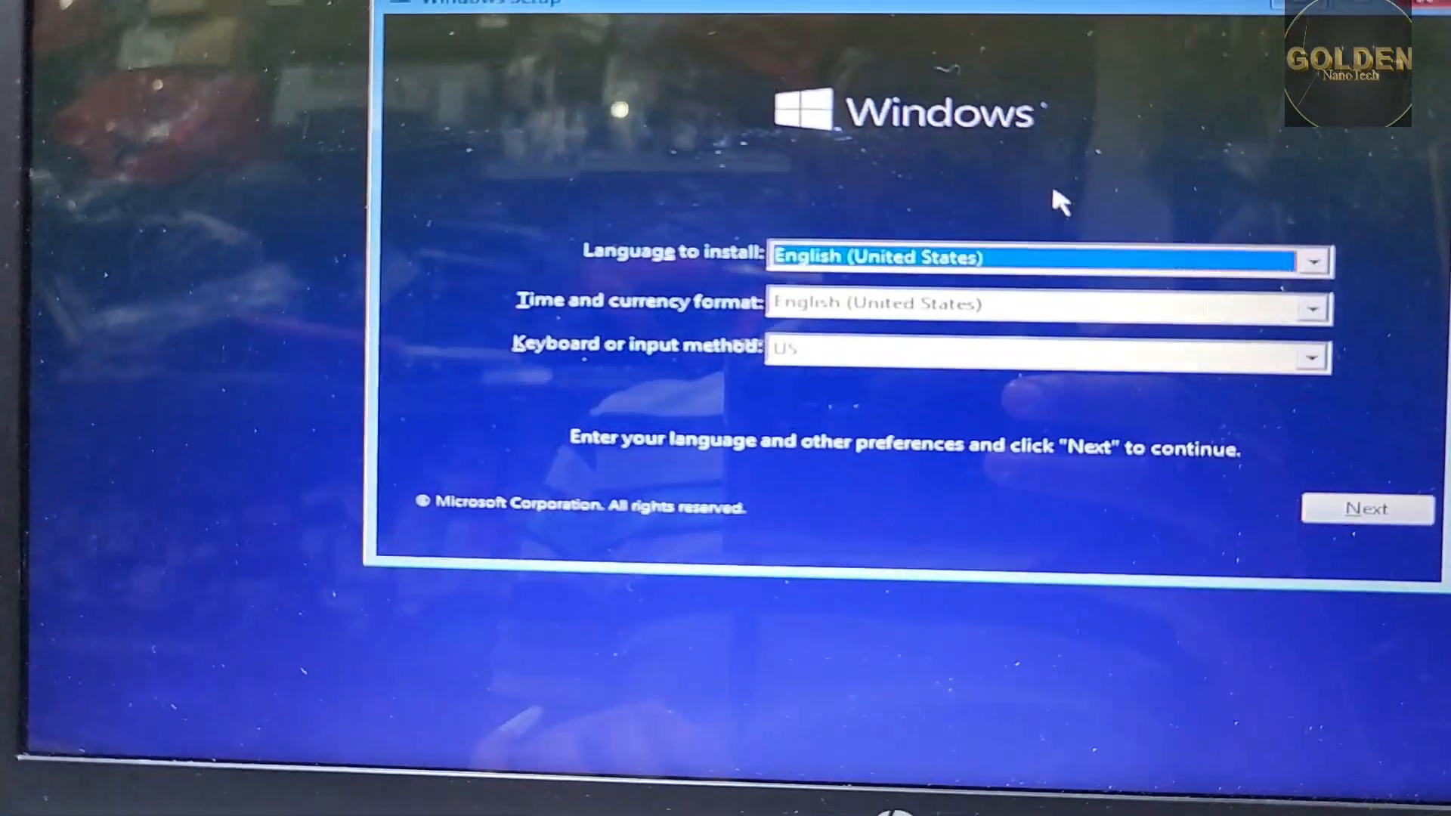
Step: Continue with English (United States), start Install now and accept the license terms
click(1366, 508)
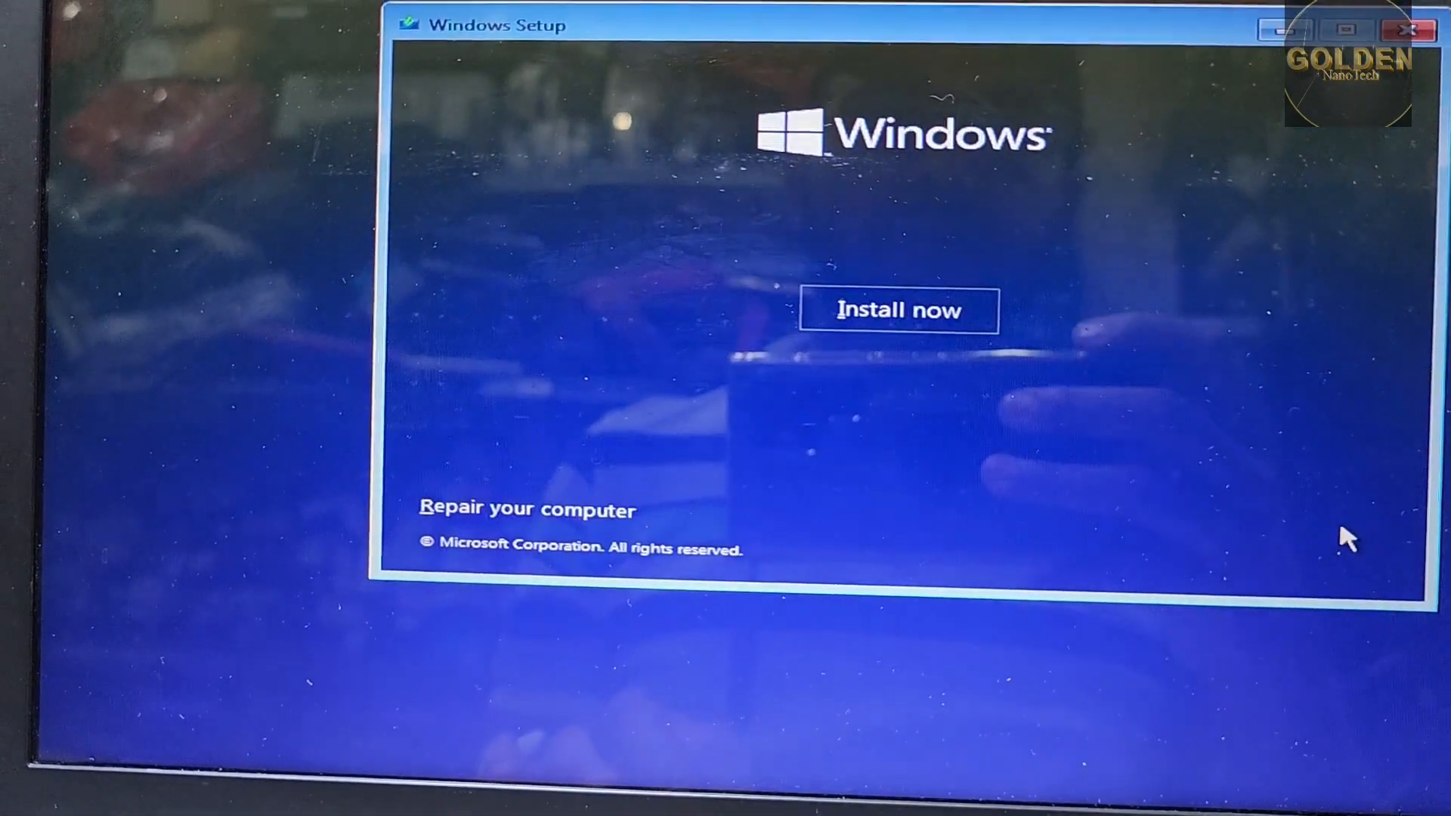
click(898, 310)
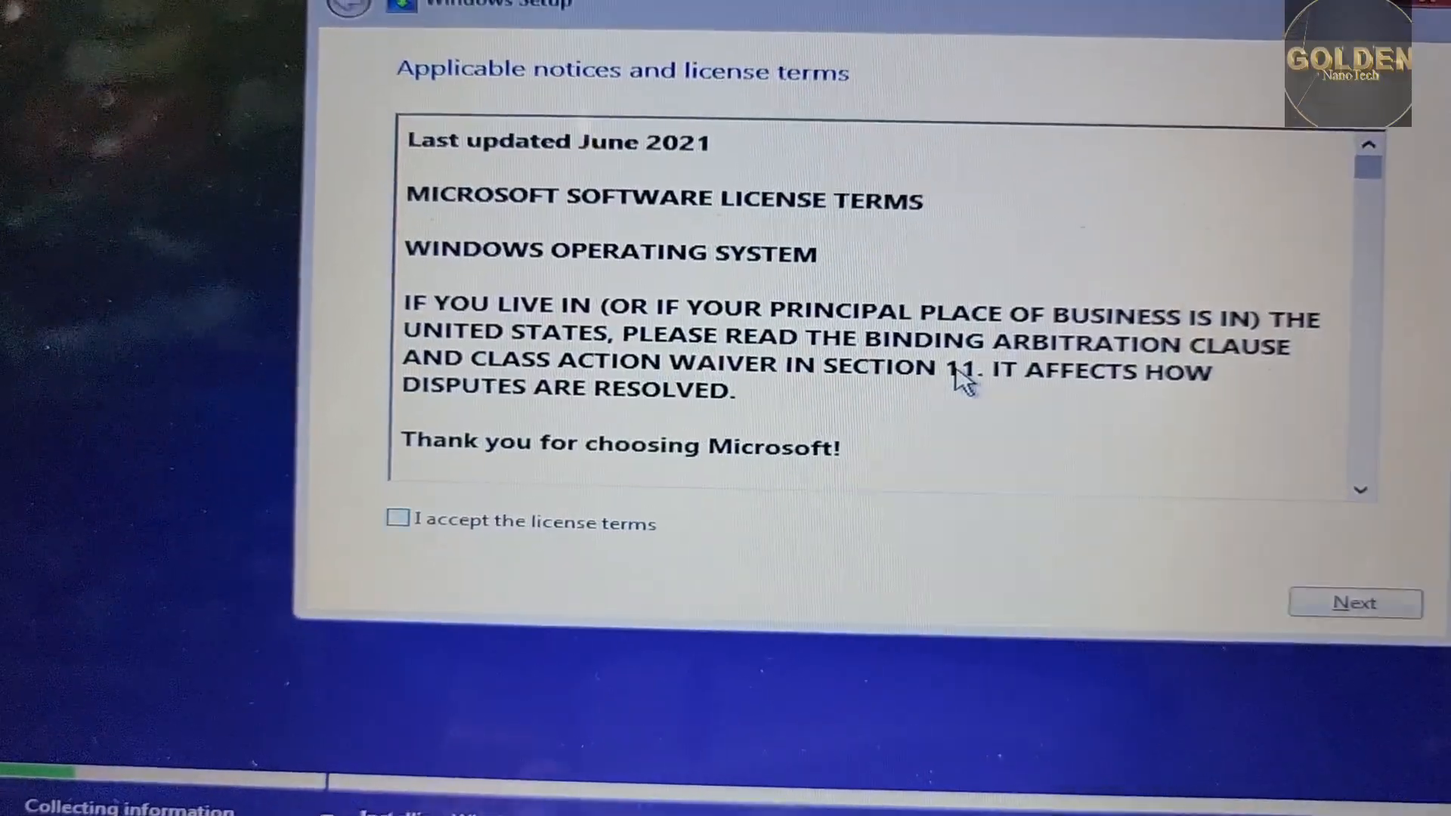
click(1354, 603)
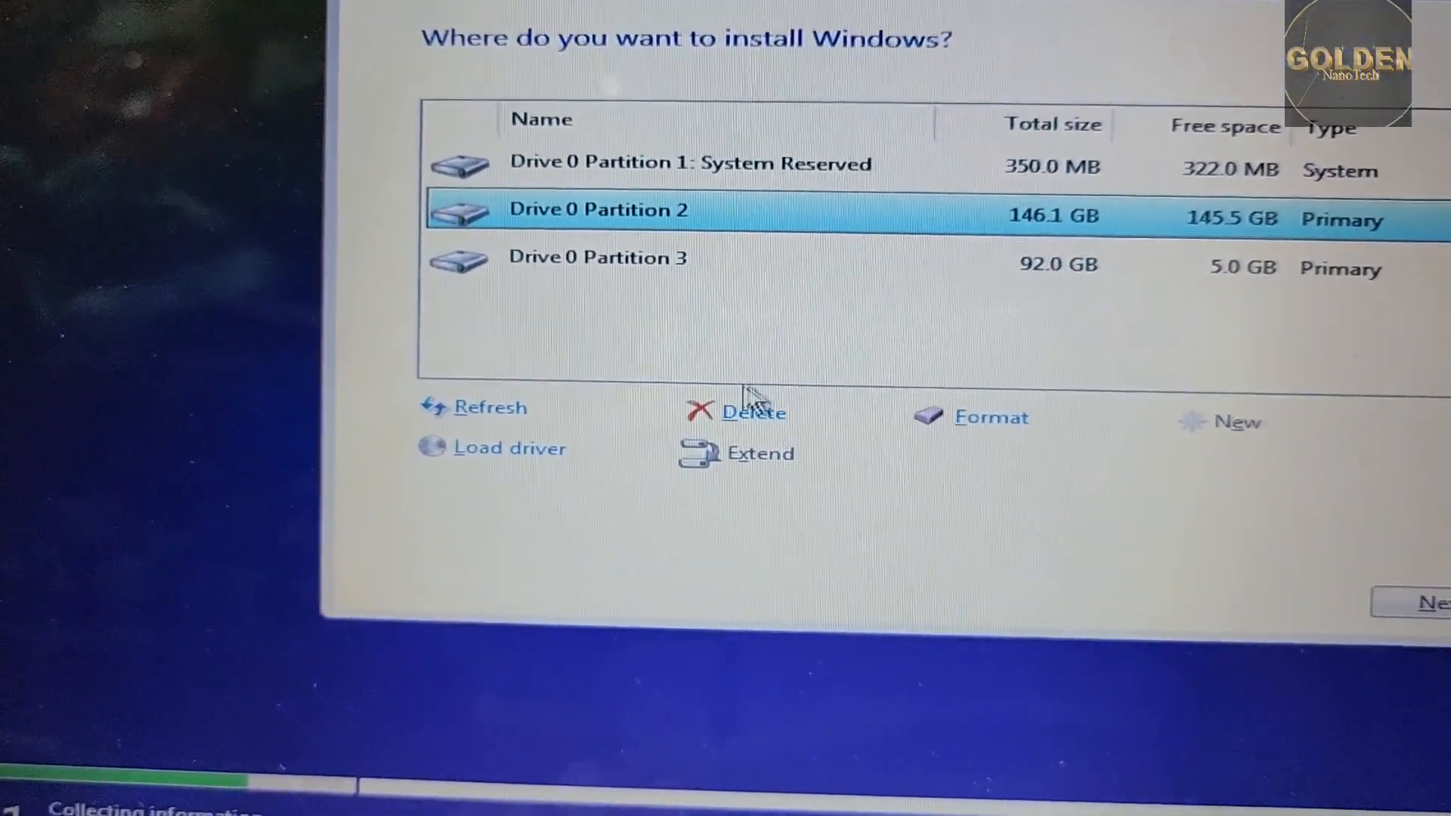
Step: Delete the 146.1 GB partition and create a new 150000 MB partition in the unallocated space
click(756, 411)
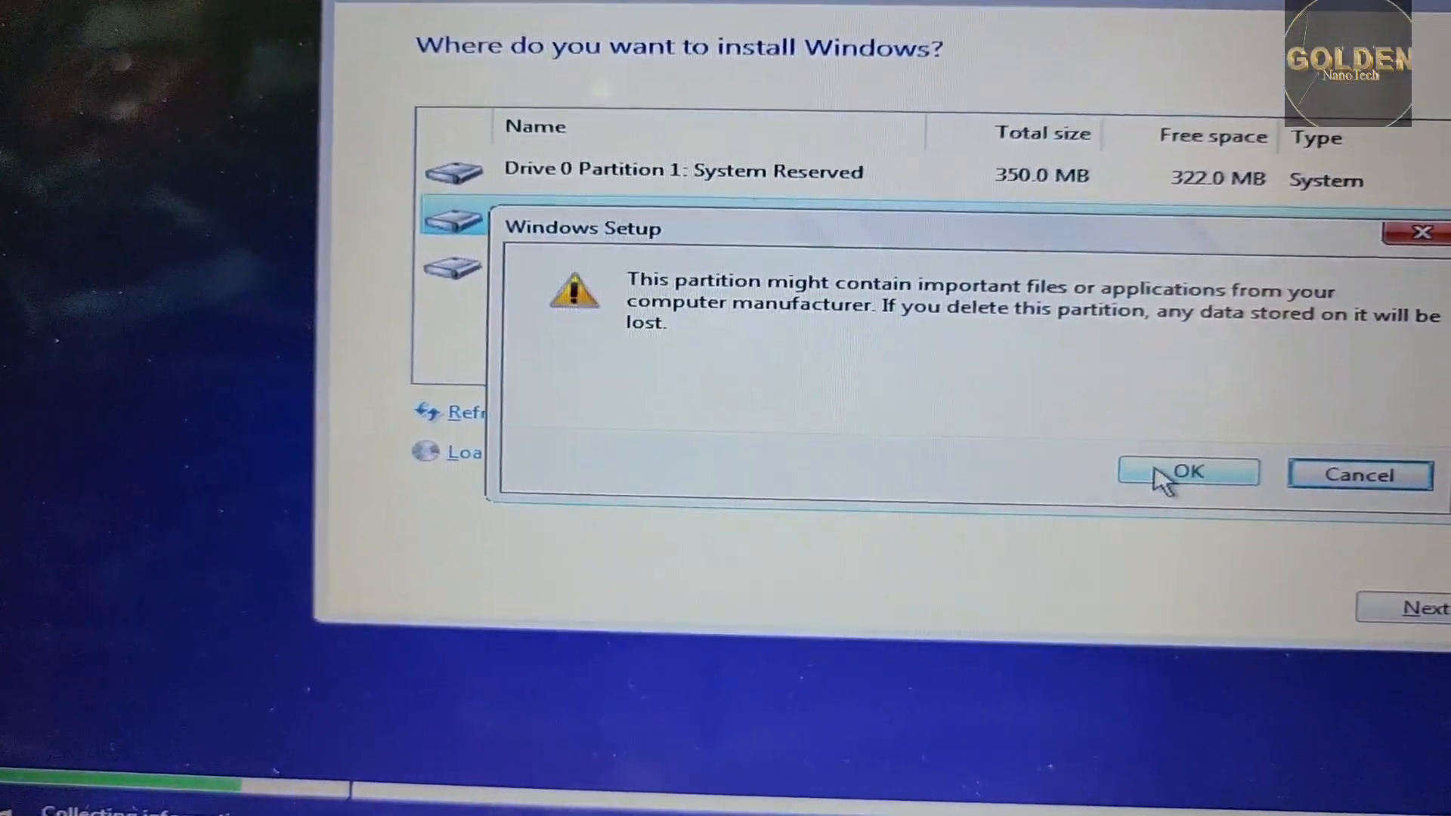
click(1189, 471)
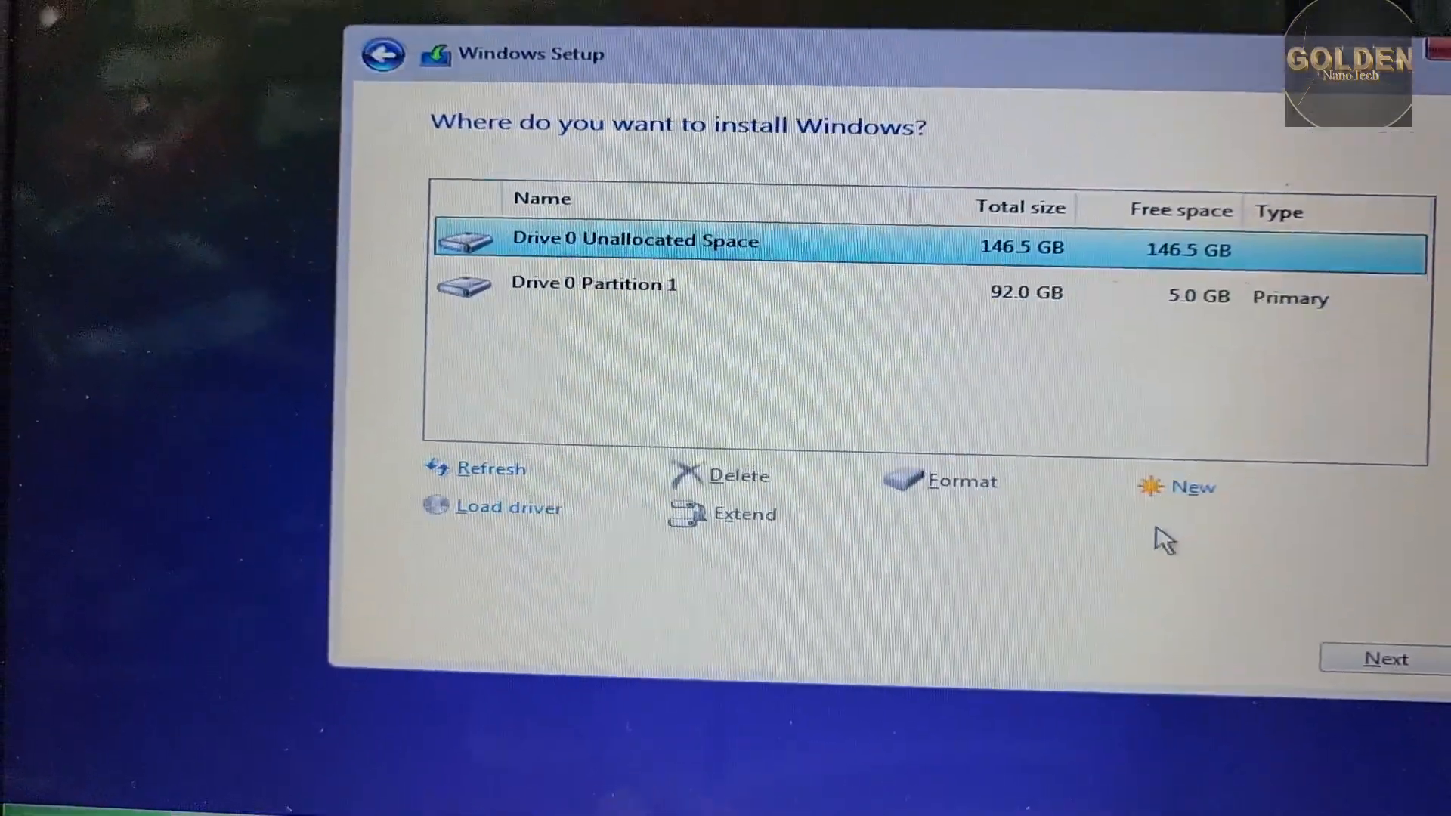
click(1193, 487)
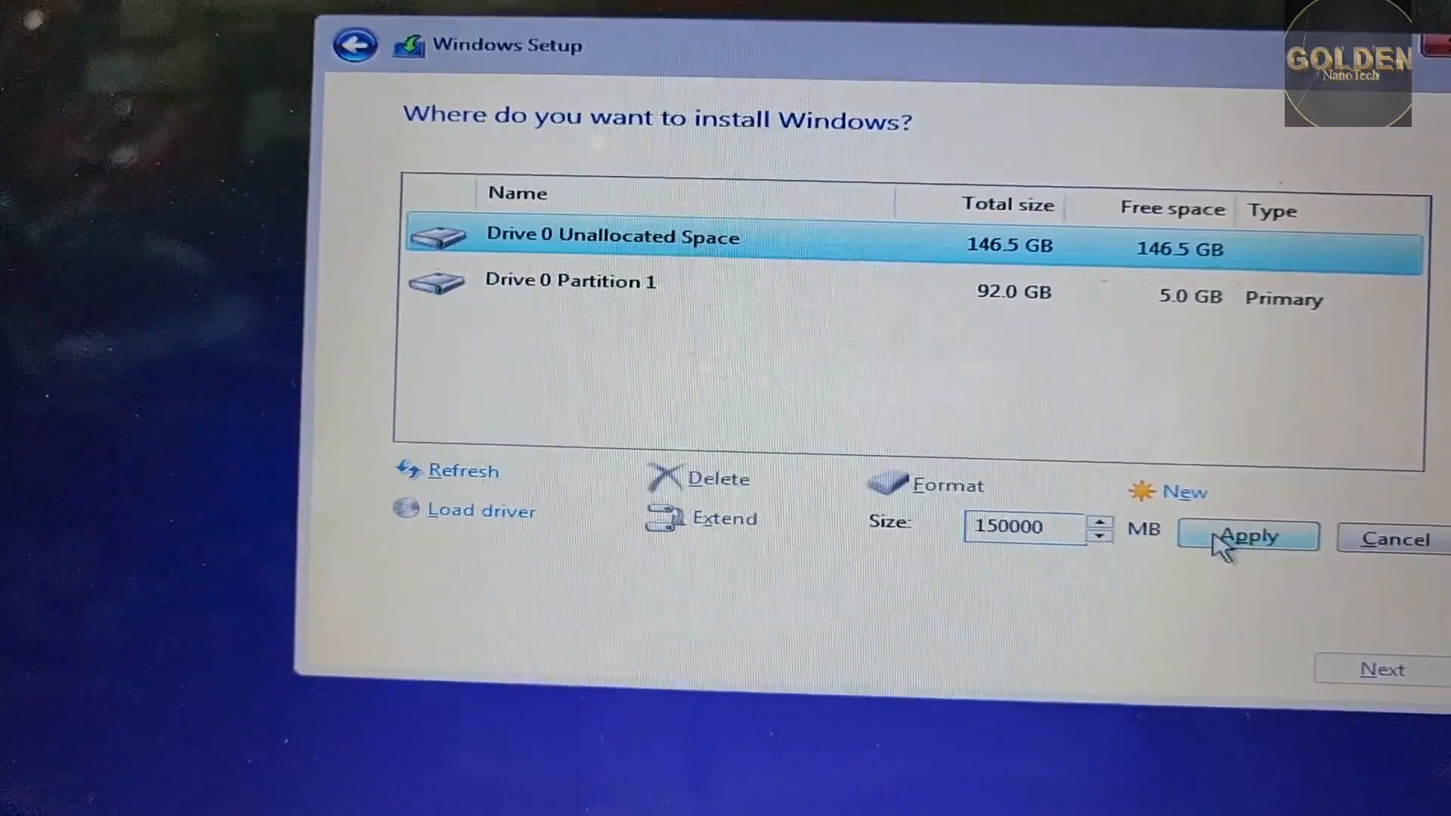
click(1247, 537)
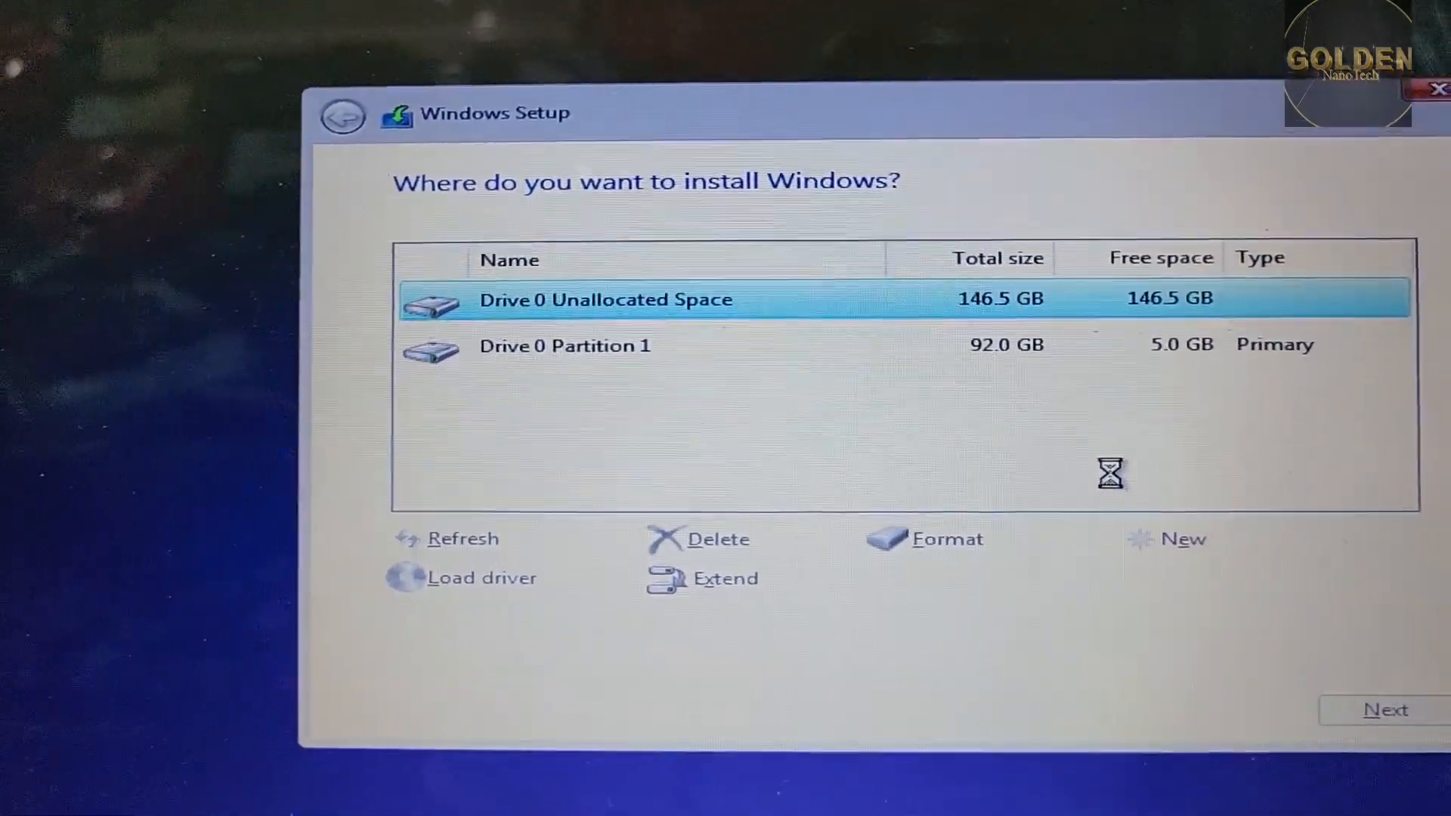
click(1176, 538)
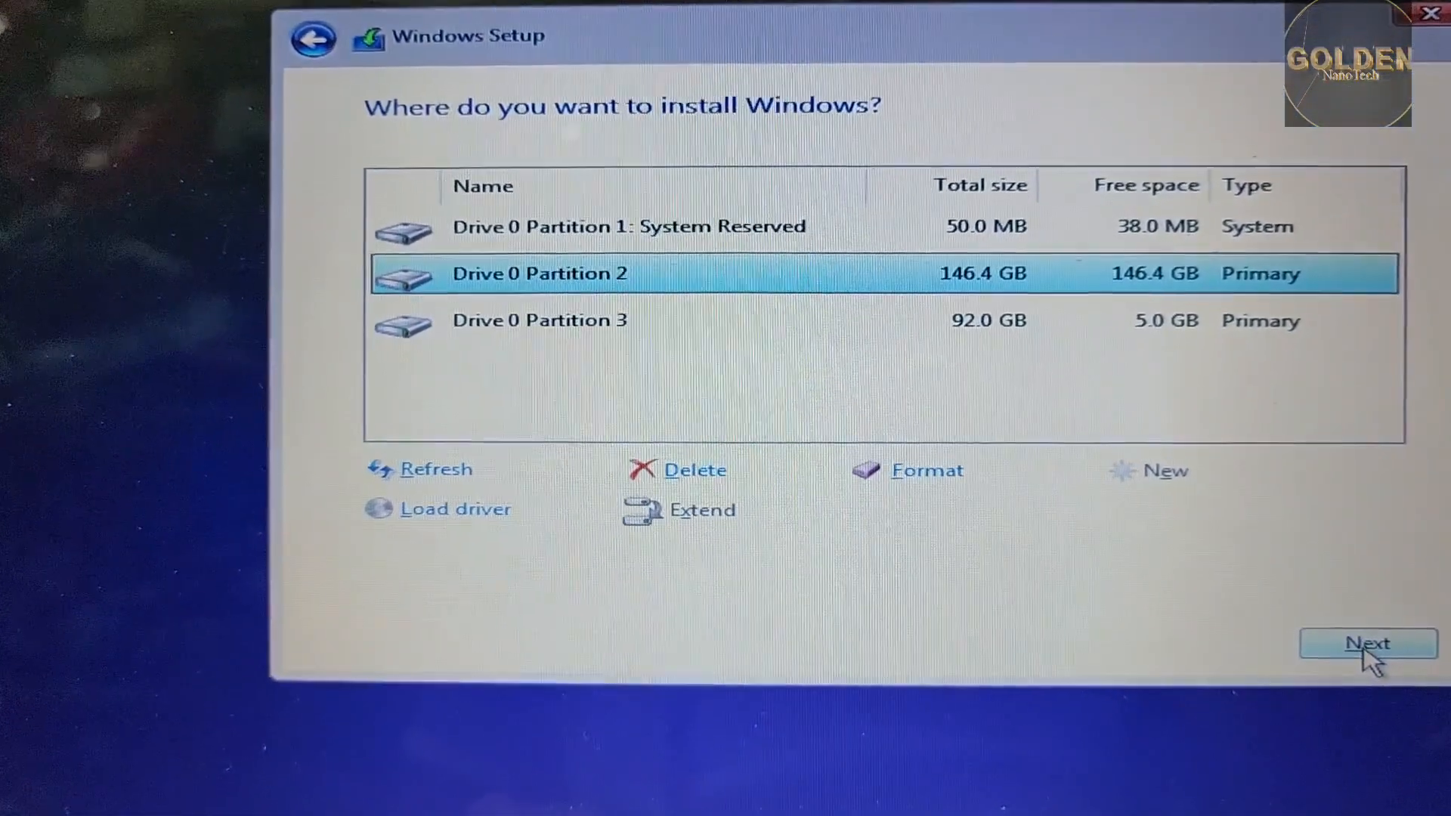
Step: Install Windows onto Drive 0 Partition 2 (146.4 GB)
click(1368, 644)
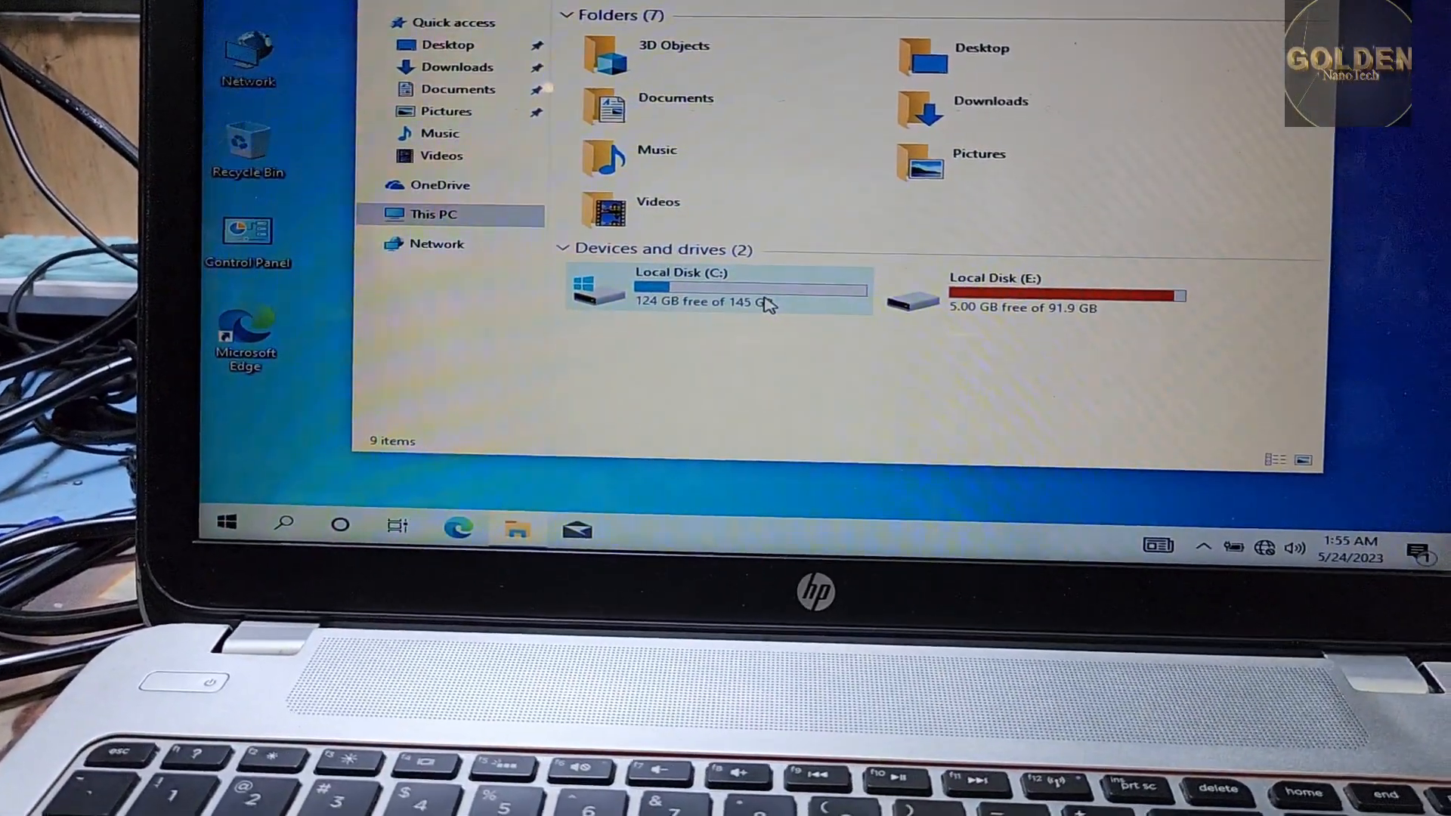
mouse_move(1009, 305)
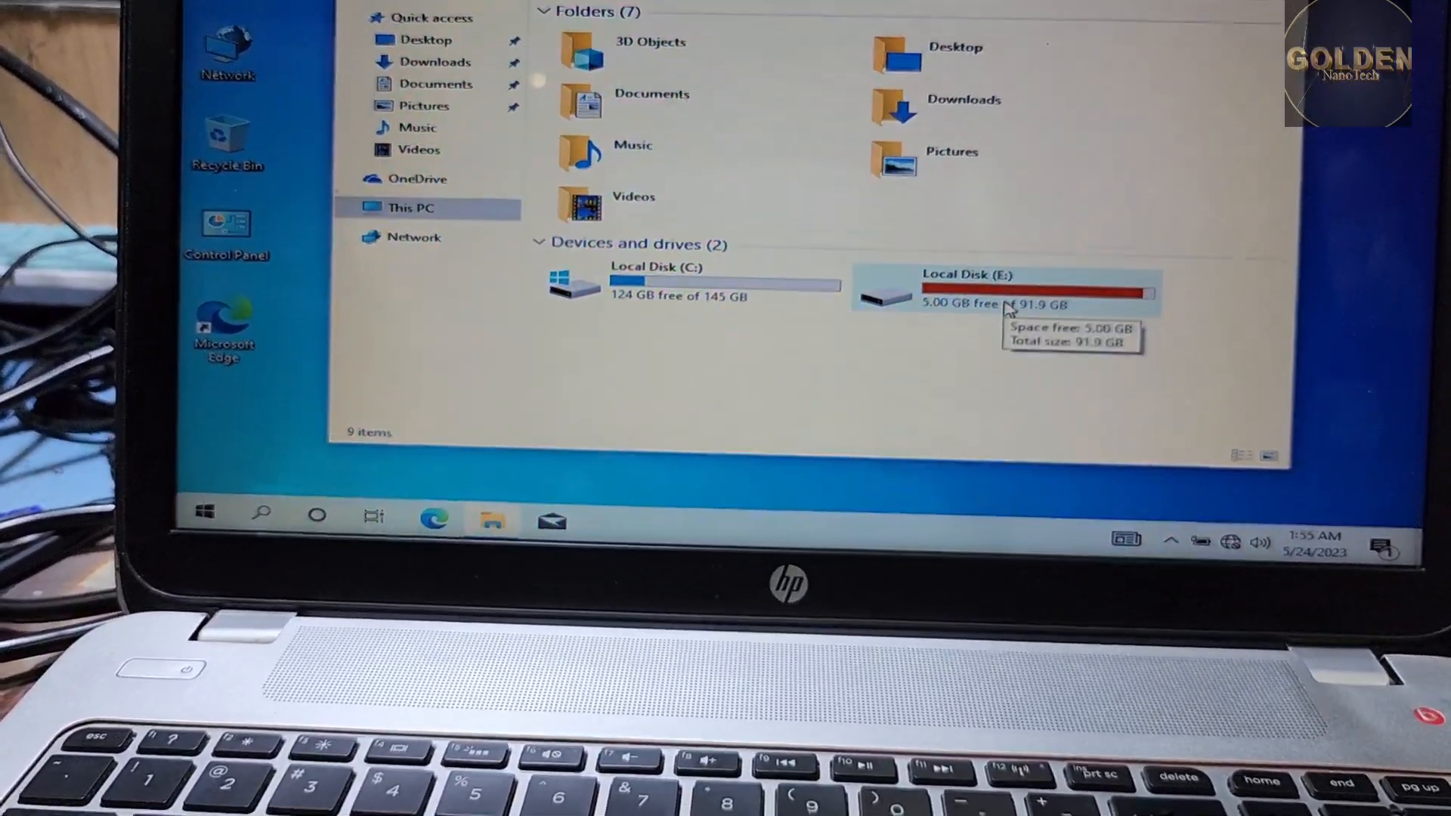
Step: Browse Local Disk (E:) to confirm its folders and JPG photos survived
double_click(963, 287)
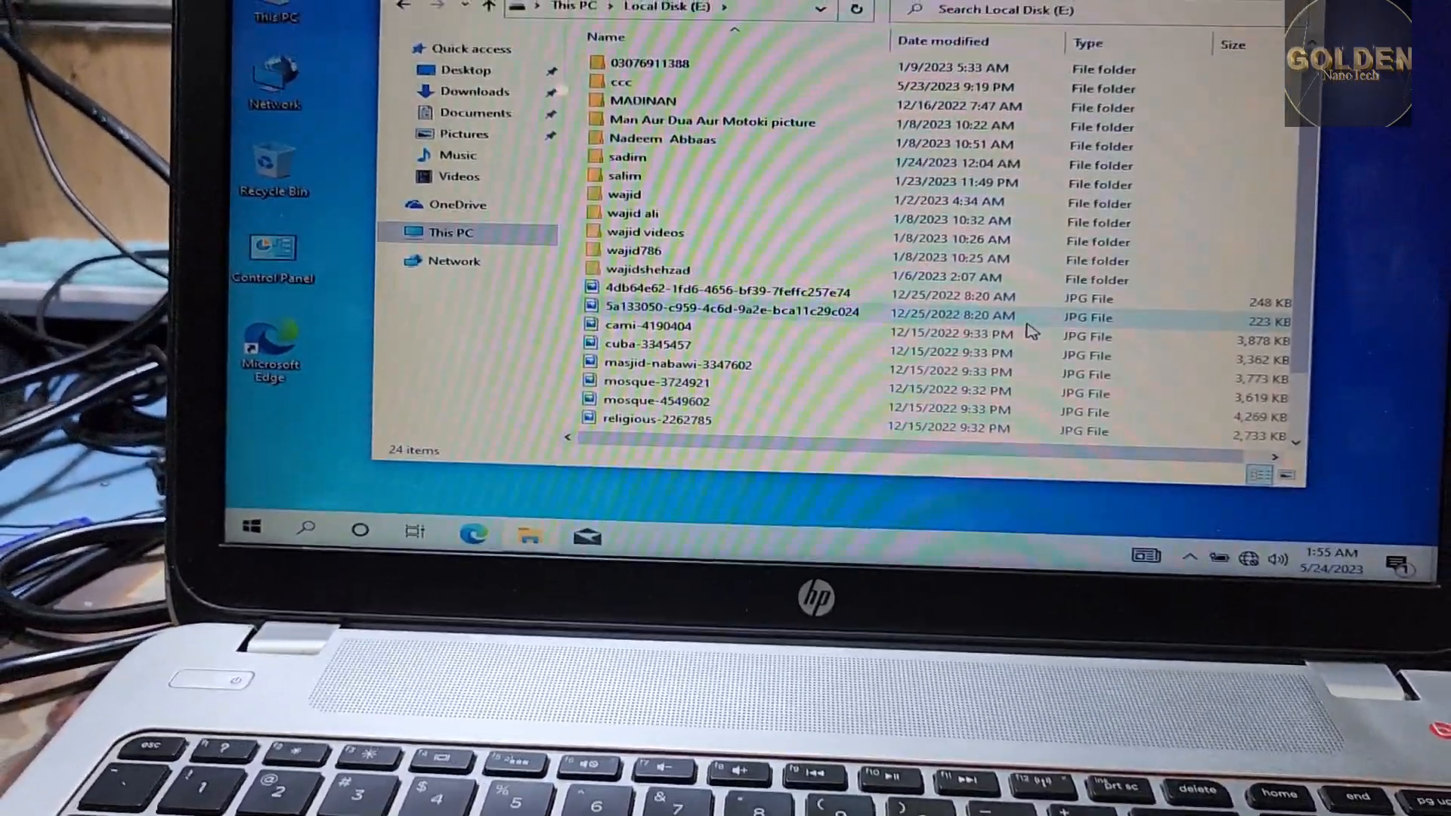